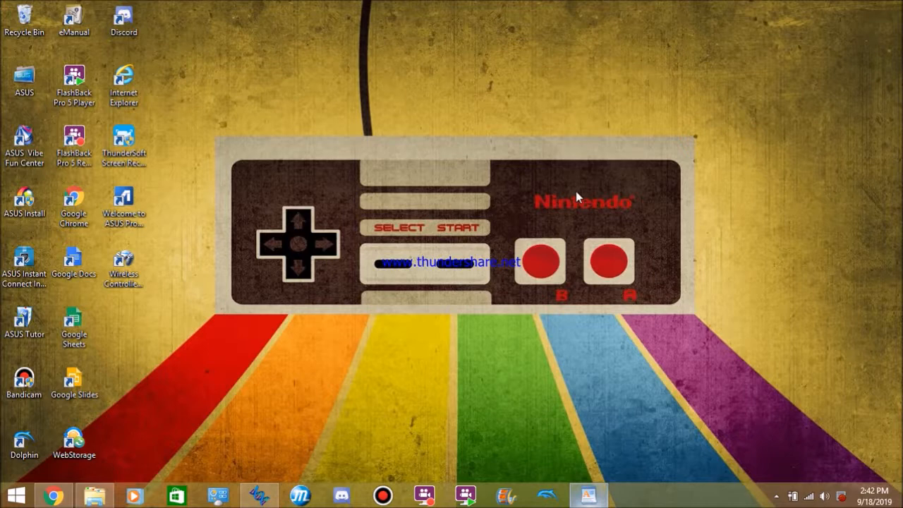
pyautogui.moveTo(445, 92)
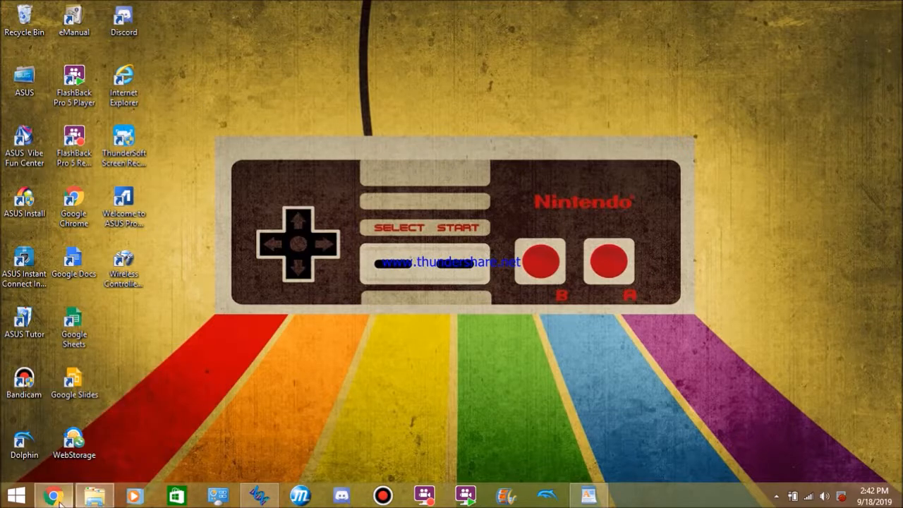
# Step: Bring Chrome forward and scroll the VSelect page to its download entry
pyautogui.click(53, 493)
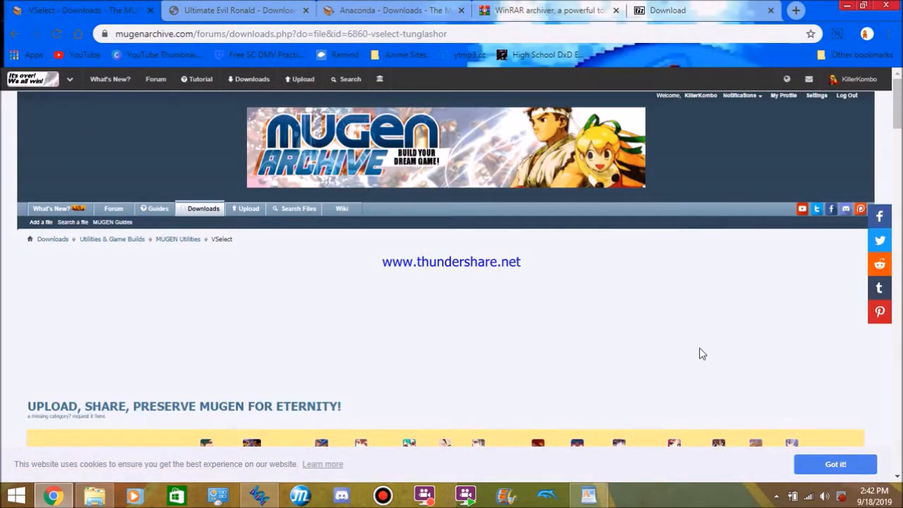
pyautogui.scroll(-3)
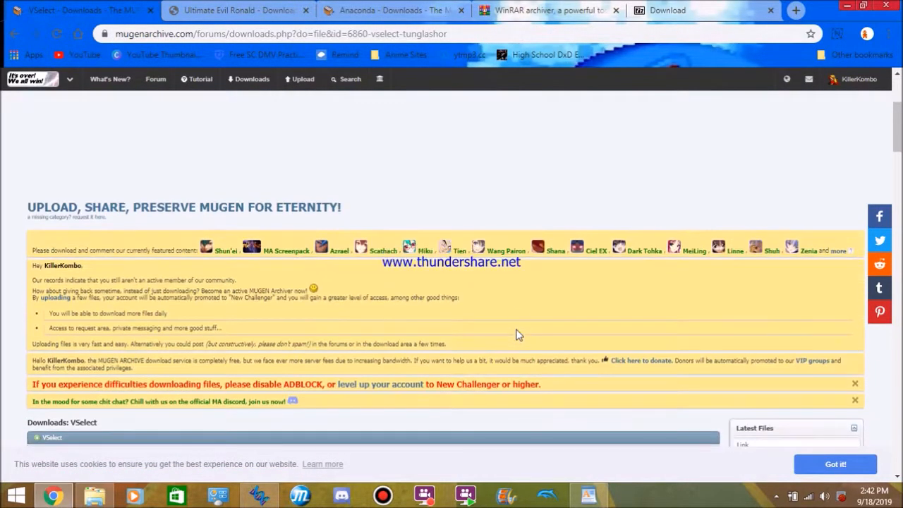
pyautogui.scroll(-3)
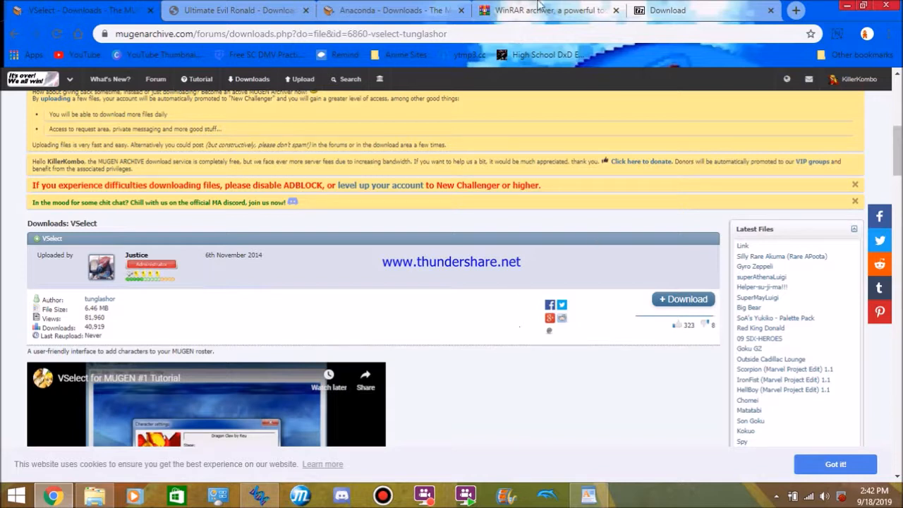
# Step: View the WinRAR and 7-Zip download pages, ending on WinRAR
pyautogui.click(548, 10)
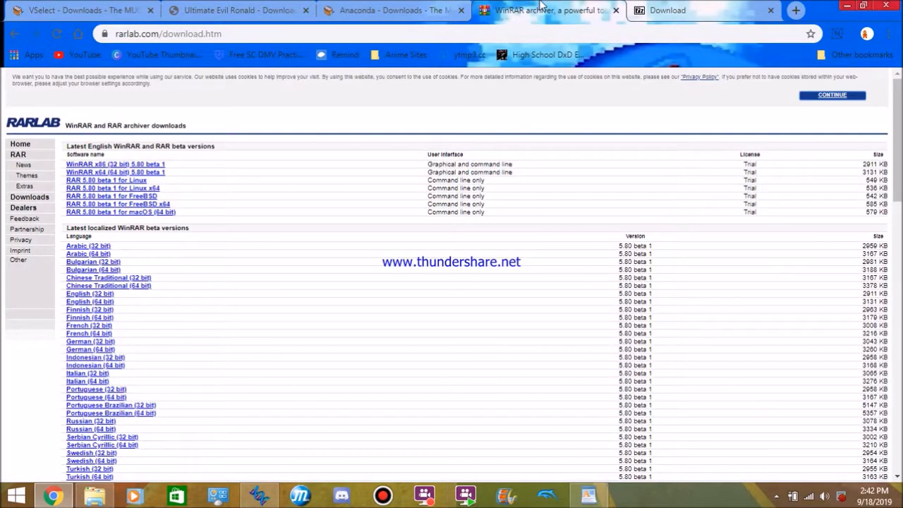
pyautogui.click(666, 10)
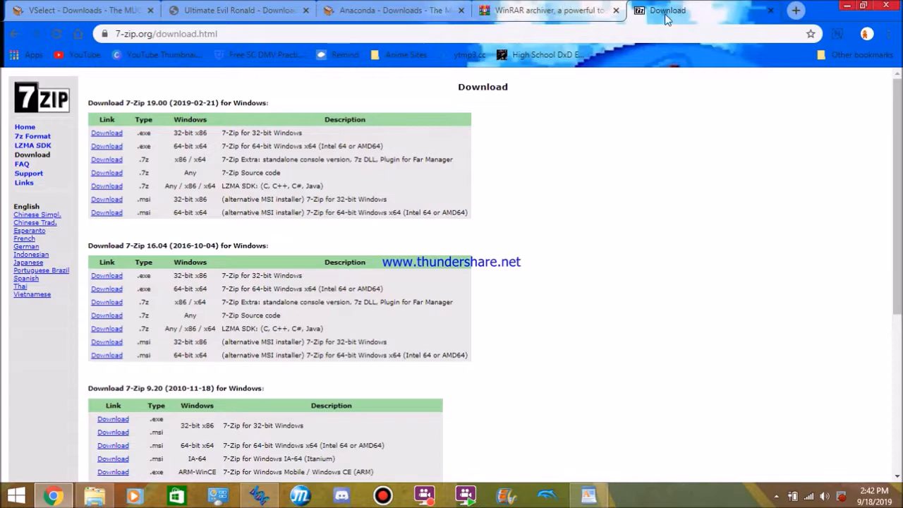
pyautogui.click(548, 10)
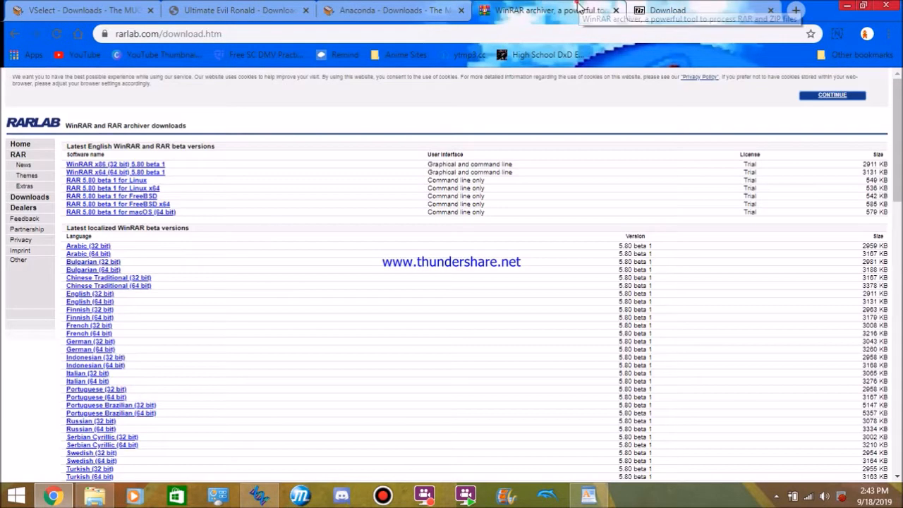
pyautogui.moveTo(818, 11)
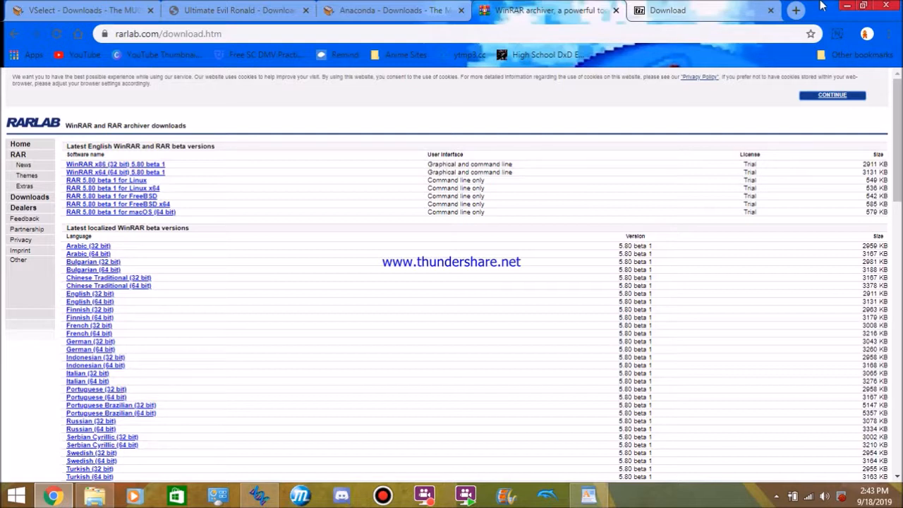
pyautogui.moveTo(796, 11)
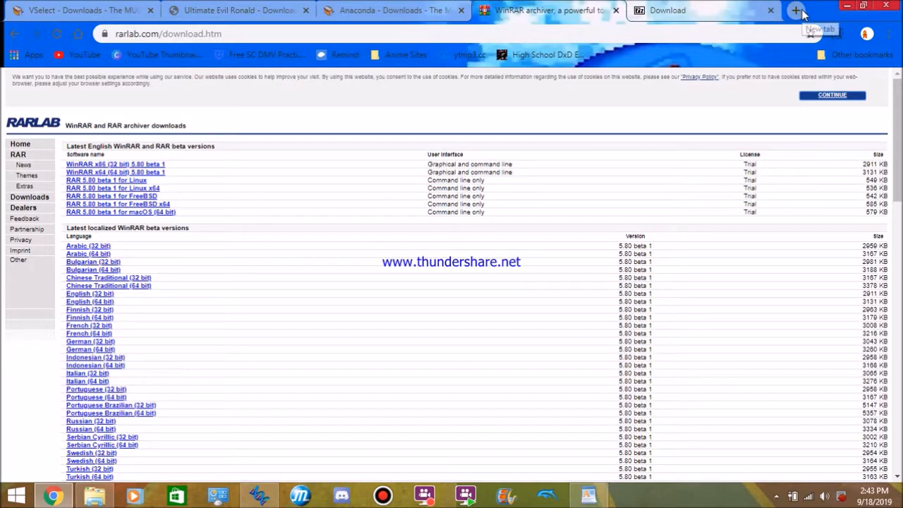
# Step: Search Google for 'mugen' in a new tab and scroll the results
pyautogui.click(795, 10)
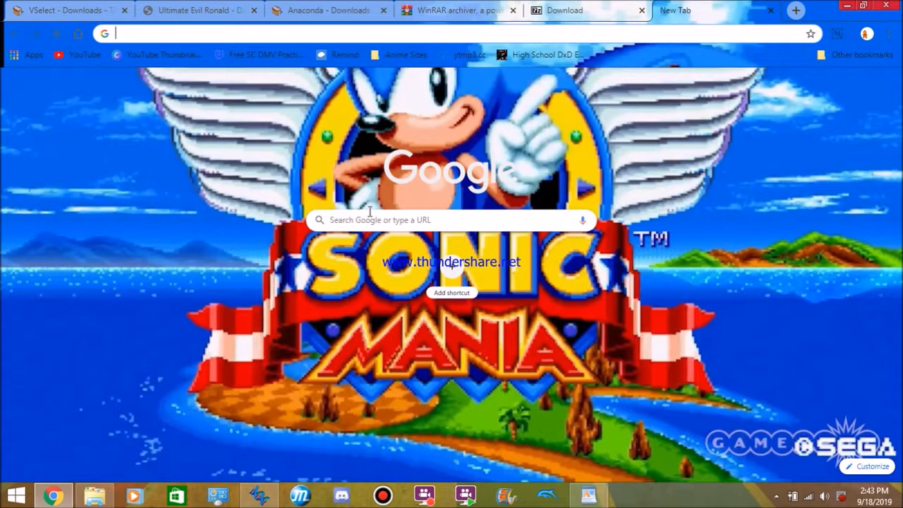
pyautogui.click(451, 219)
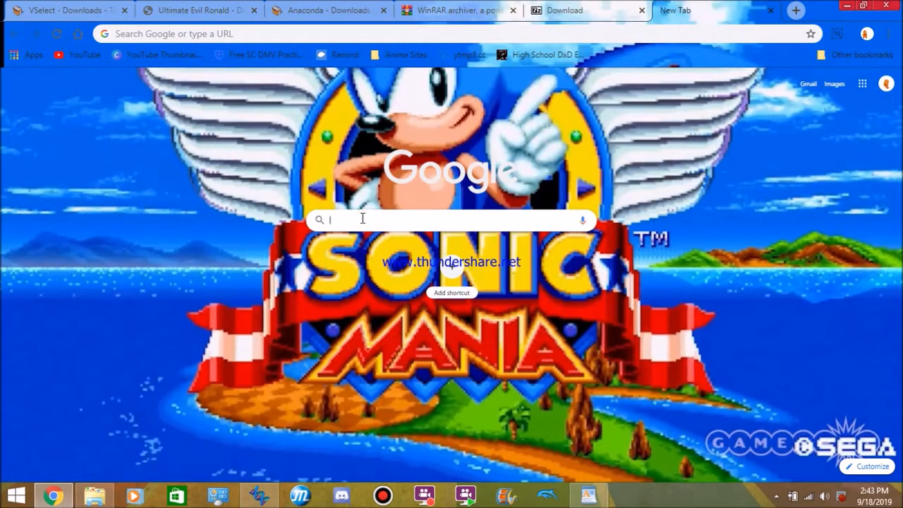
pyautogui.write('mugen')
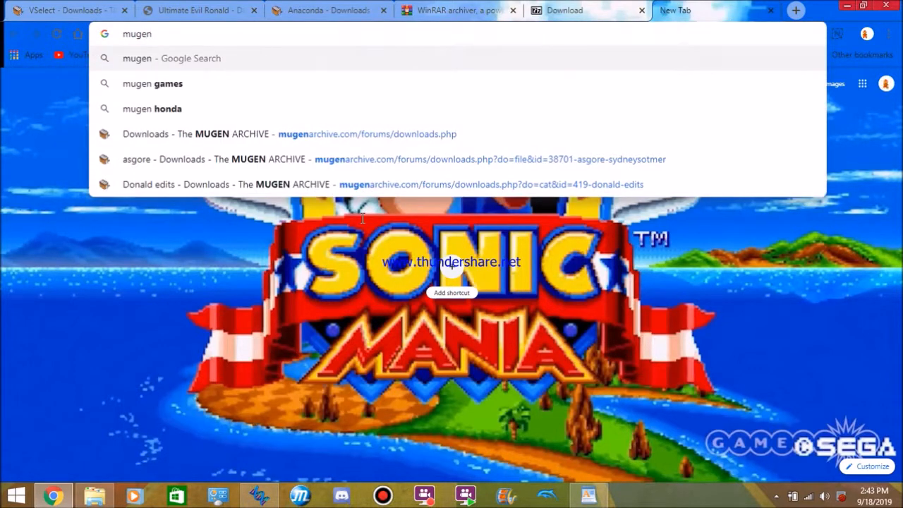
pyautogui.moveTo(327, 83)
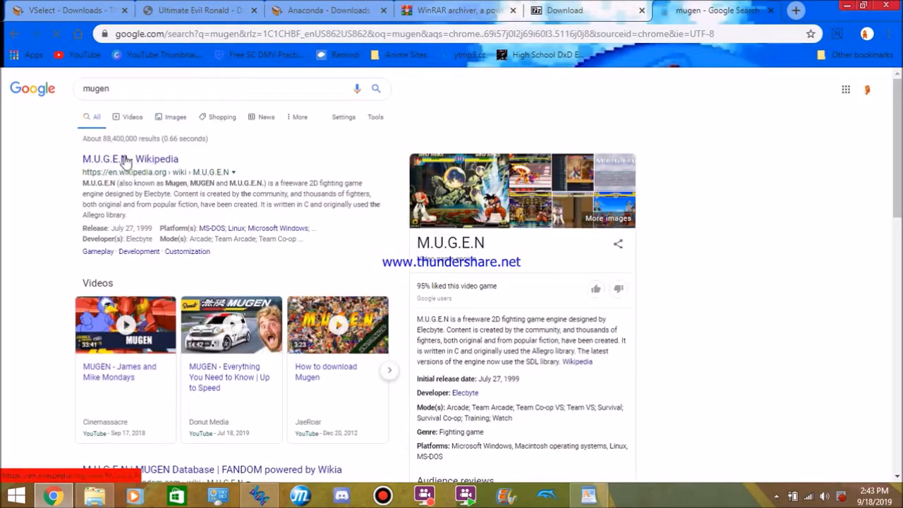
pyautogui.scroll(-3)
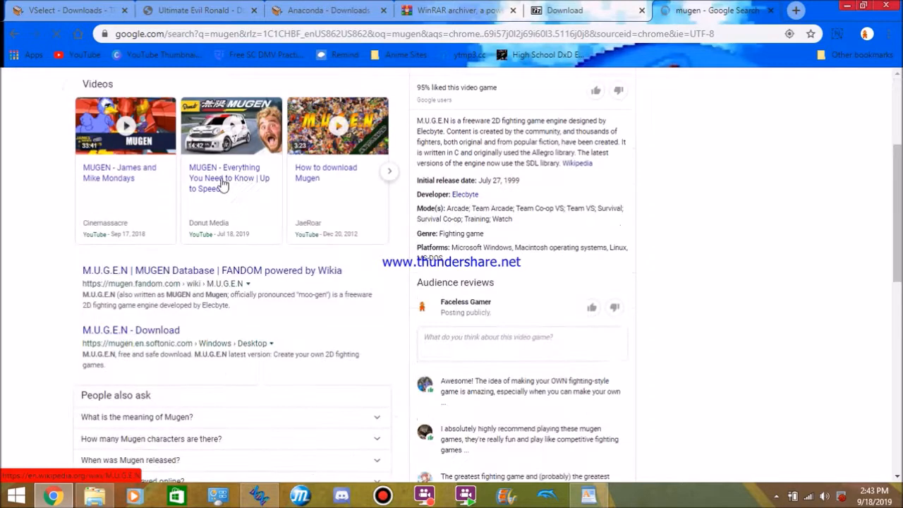
pyautogui.scroll(-3)
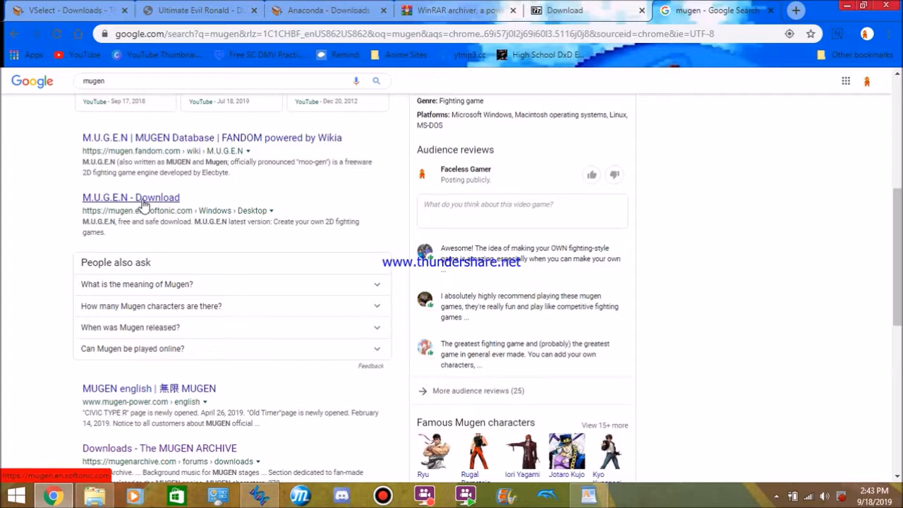
pyautogui.moveTo(228, 223)
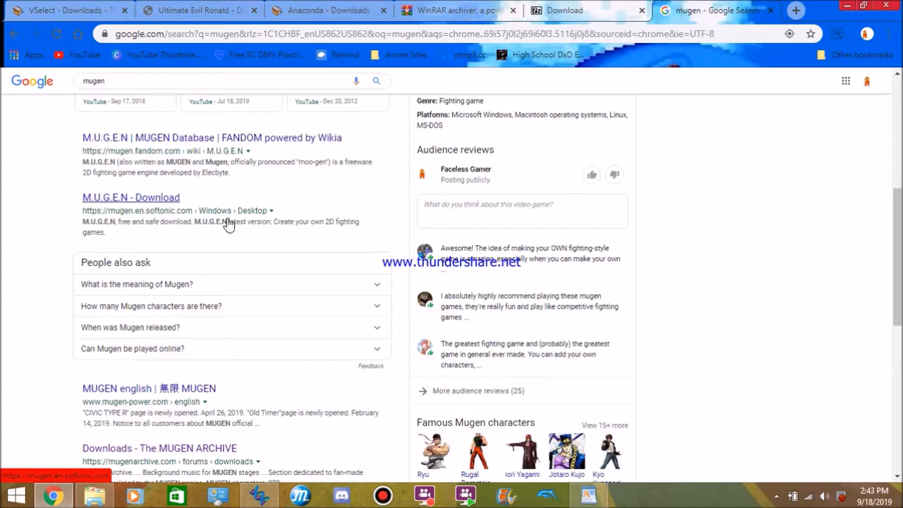
# Step: Open the Softonic M.U.G.E.N download result and browse its page
pyautogui.click(130, 198)
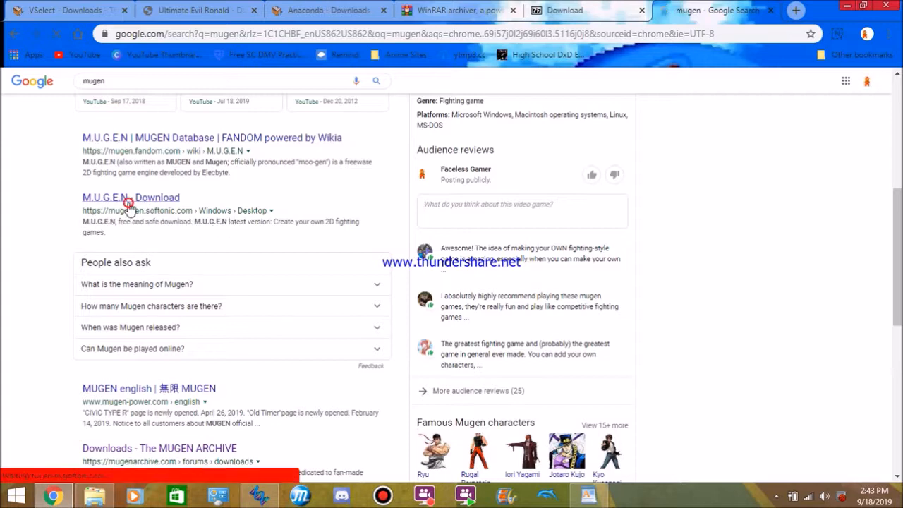
pyautogui.click(130, 198)
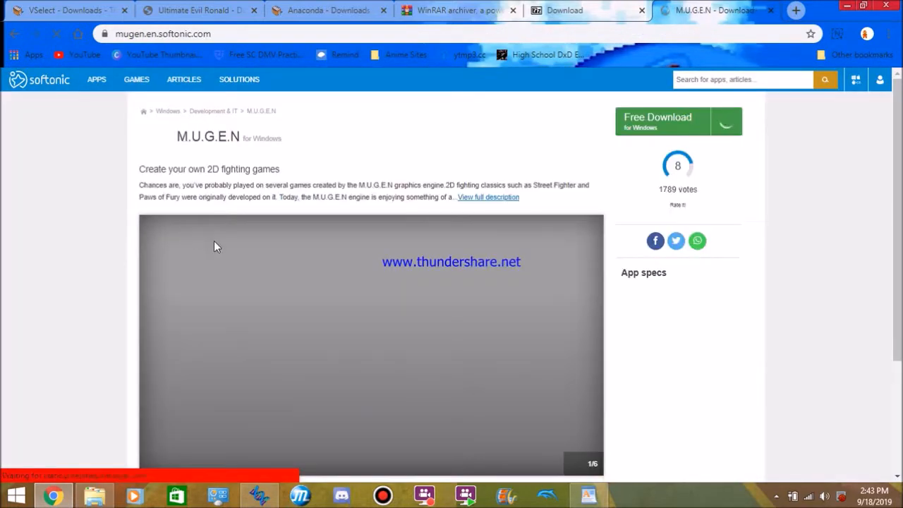
pyautogui.scroll(-3)
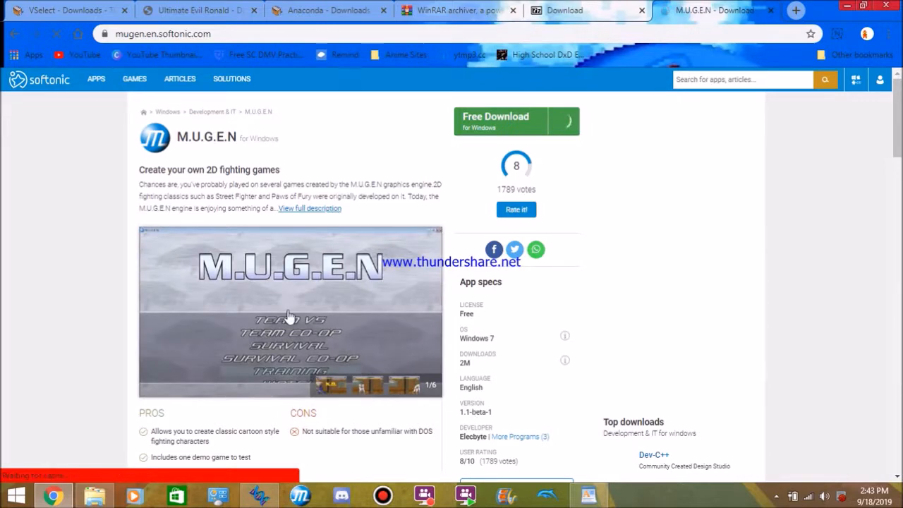
pyautogui.scroll(-3)
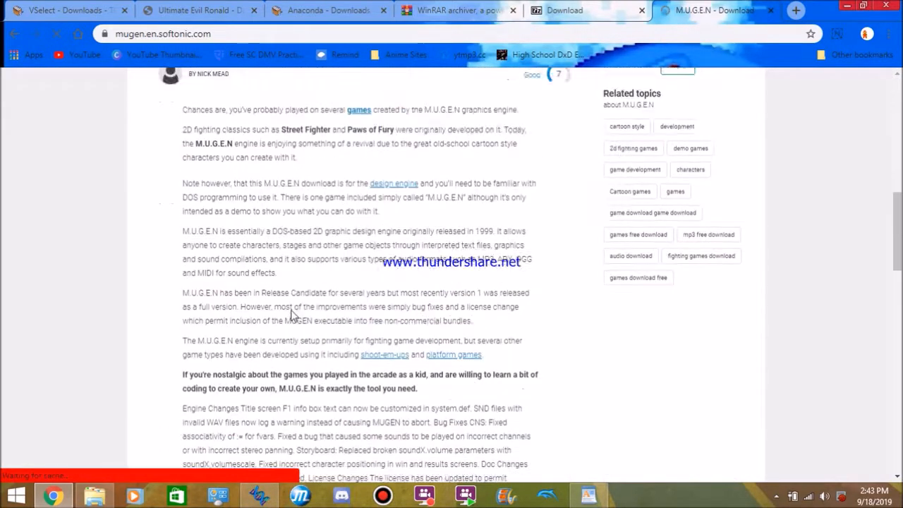
pyautogui.scroll(3)
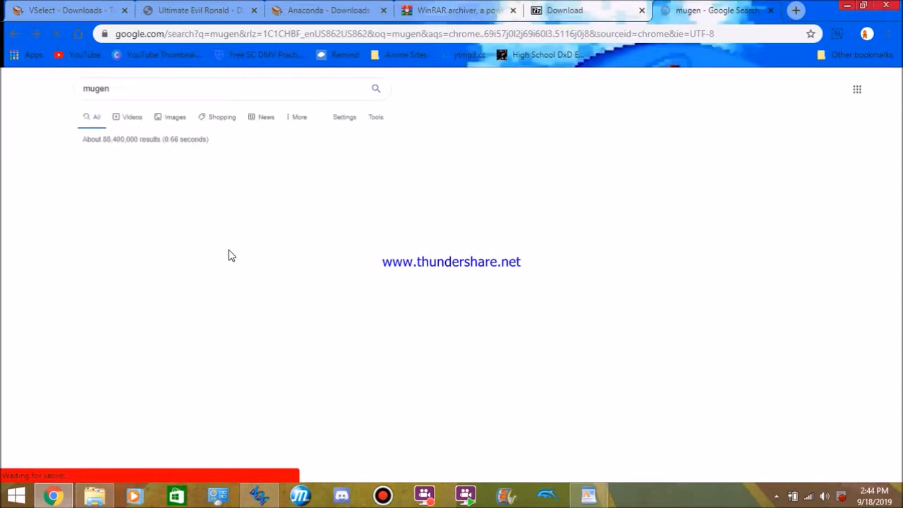
# Step: Open MUGEN Archive's Utilities & Game Builds > MUGEN Builds category and scroll it
pyautogui.scroll(-3)
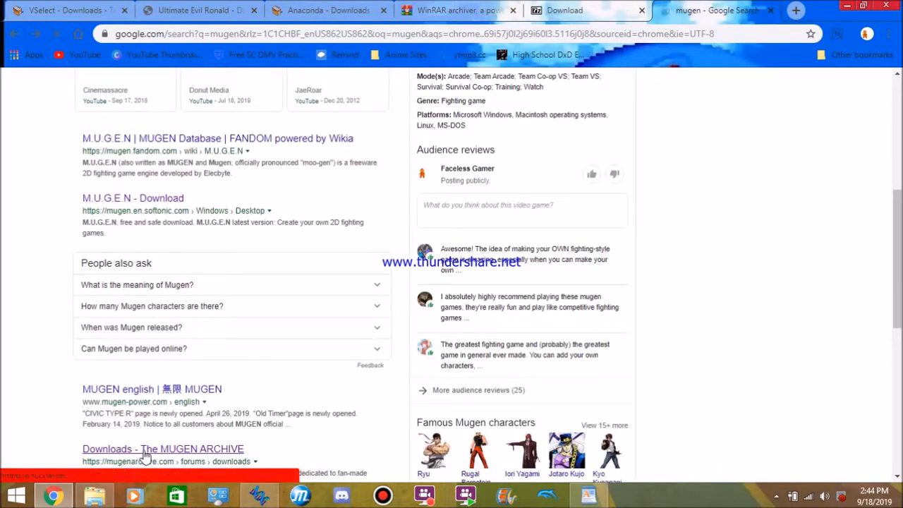
pyautogui.scroll(-3)
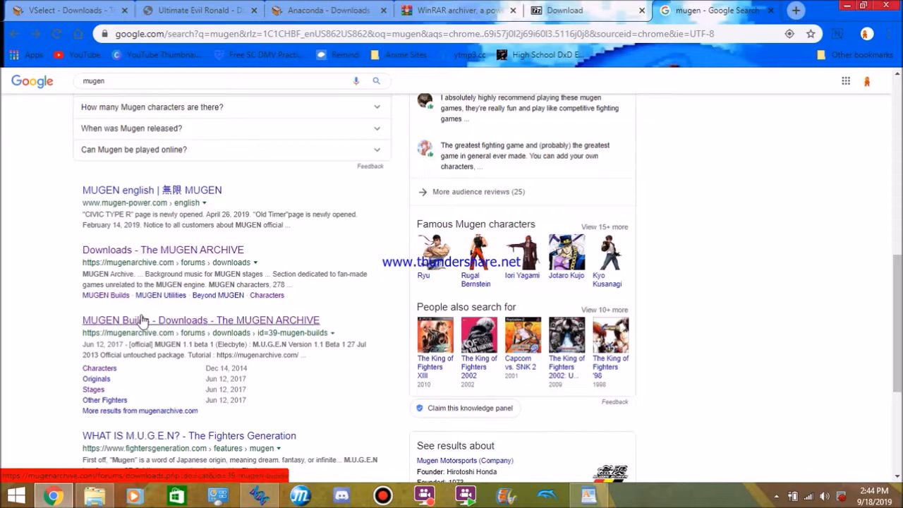
pyautogui.moveTo(182, 325)
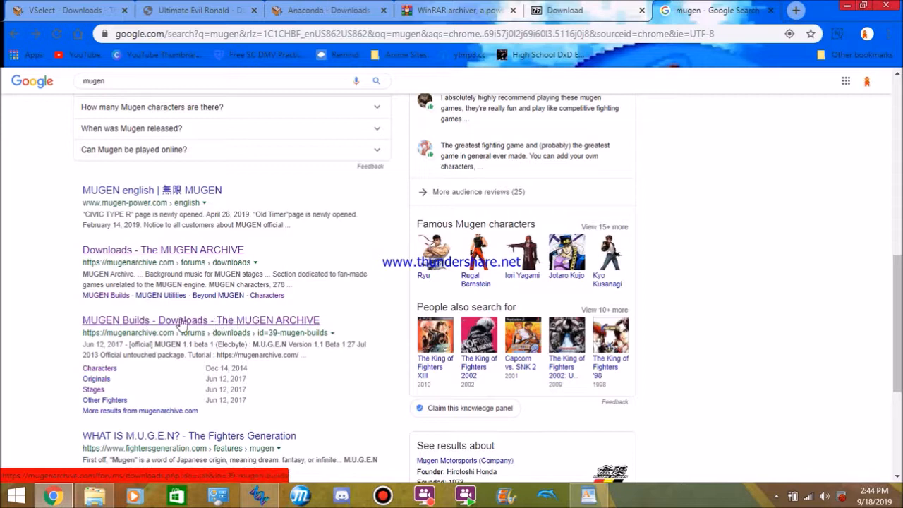
pyautogui.click(200, 320)
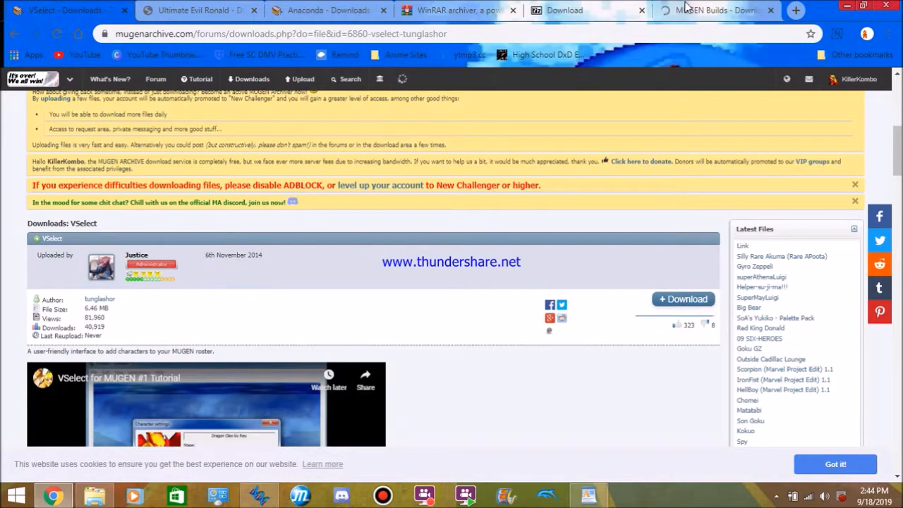
pyautogui.click(712, 10)
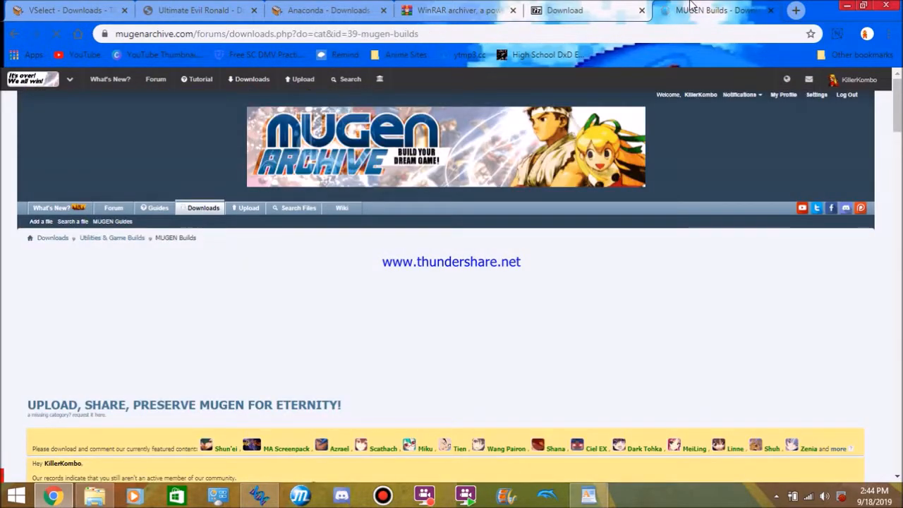
pyautogui.scroll(-3)
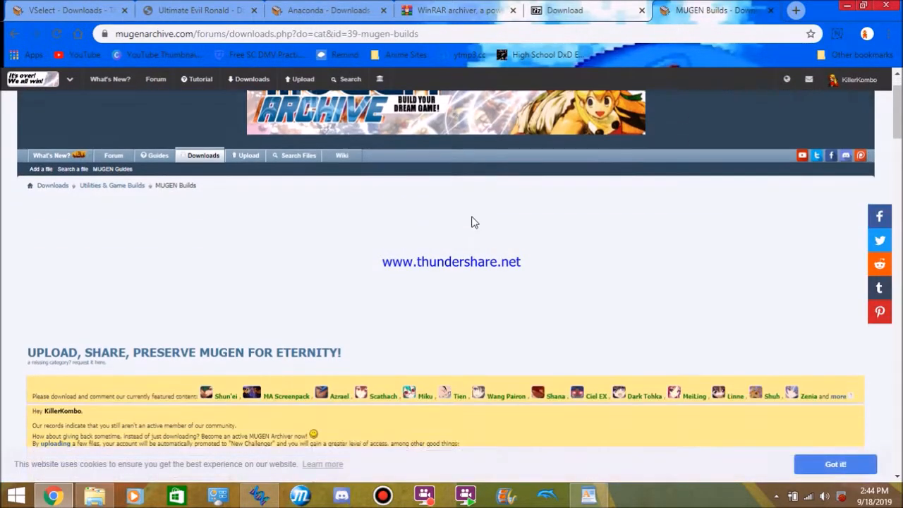
pyautogui.scroll(-3)
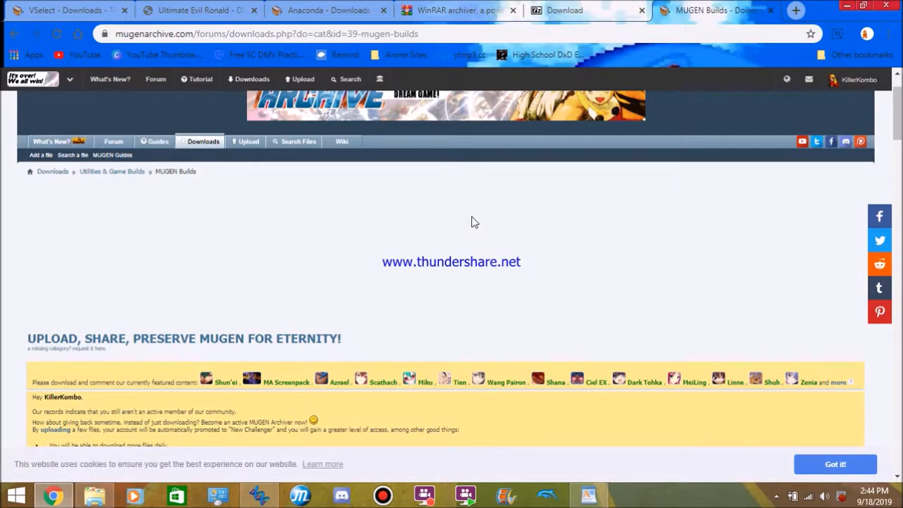
pyautogui.moveTo(540, 272)
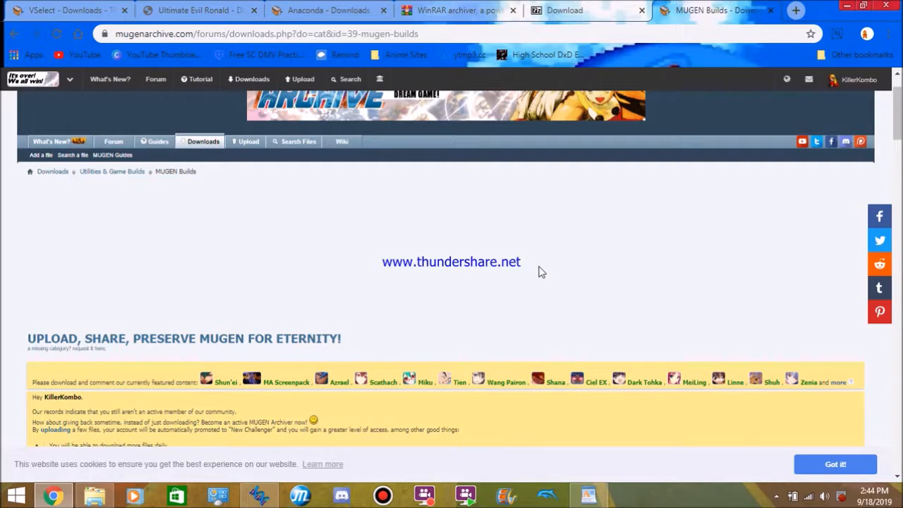
pyautogui.moveTo(567, 426)
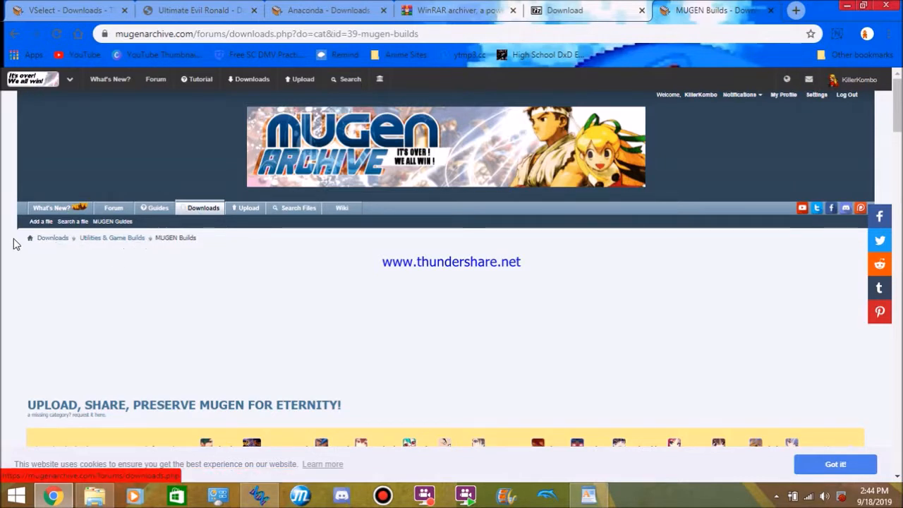
pyautogui.moveTo(126, 250)
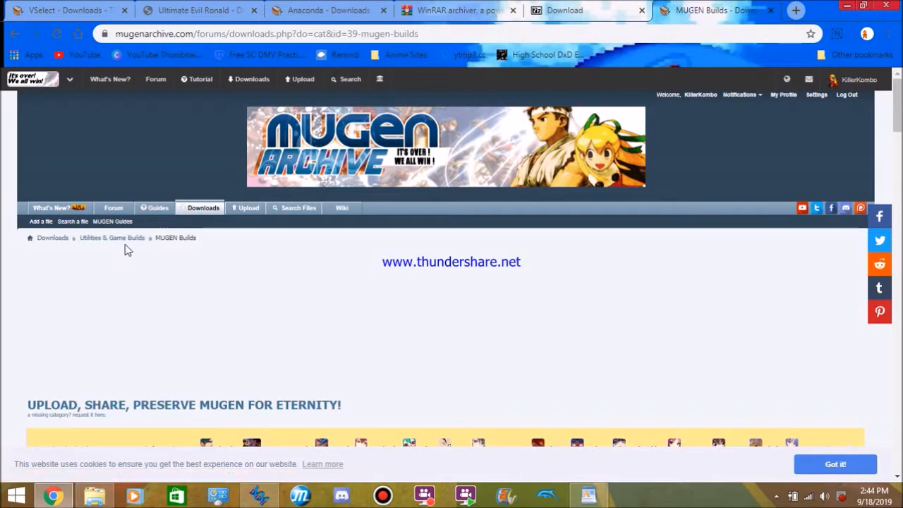
pyautogui.moveTo(175, 251)
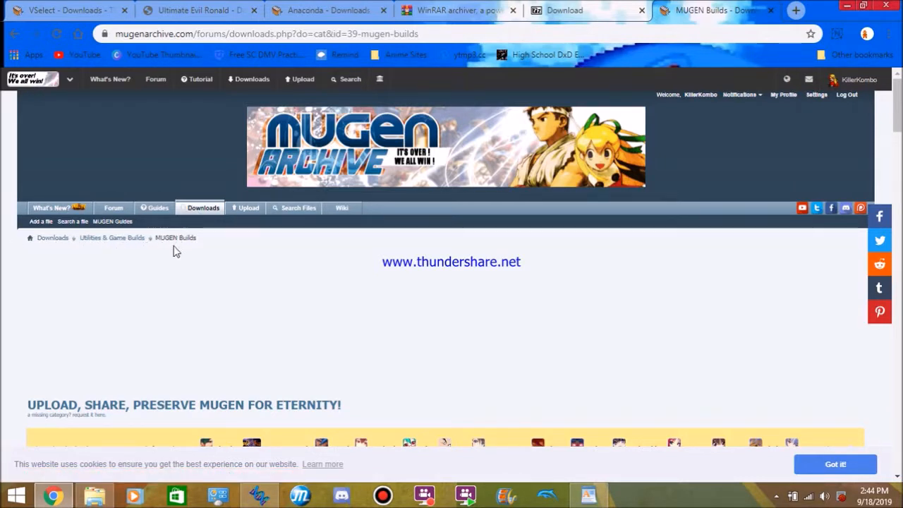
pyautogui.scroll(-3)
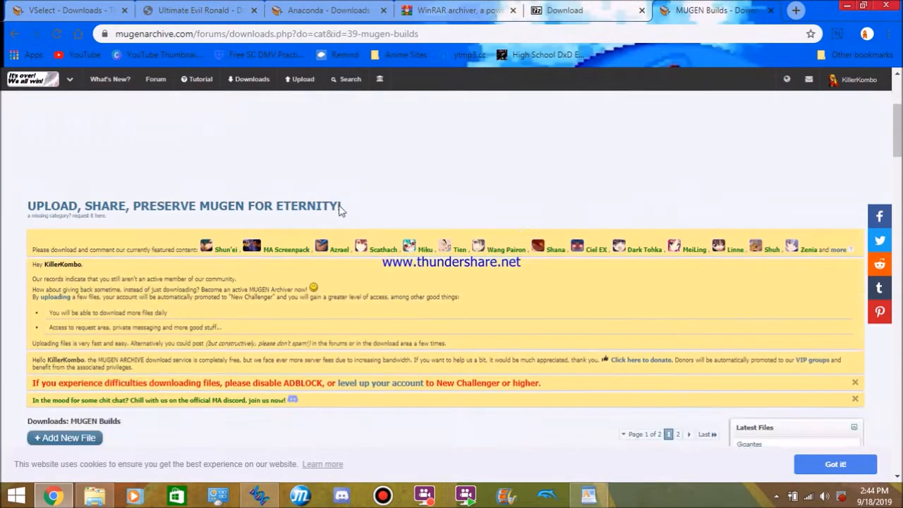
pyautogui.scroll(-3)
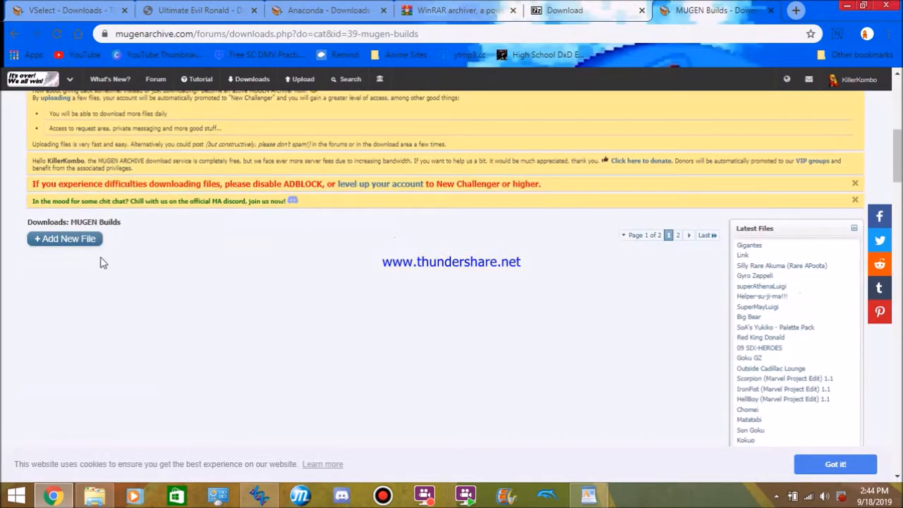
pyautogui.scroll(-3)
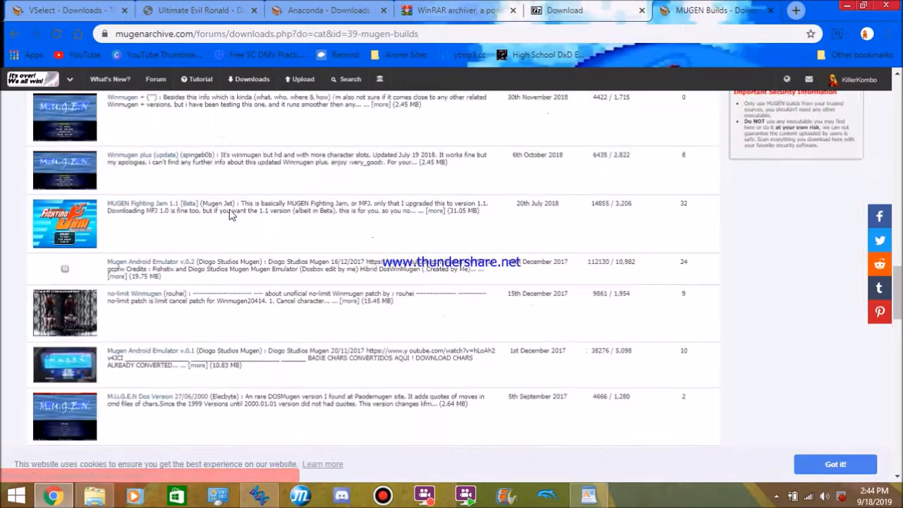
pyautogui.scroll(-3)
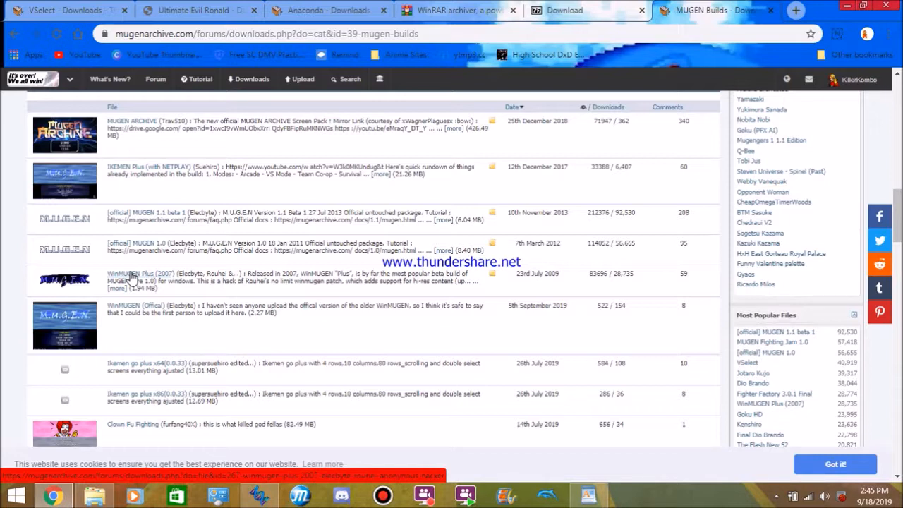
pyautogui.scroll(-3)
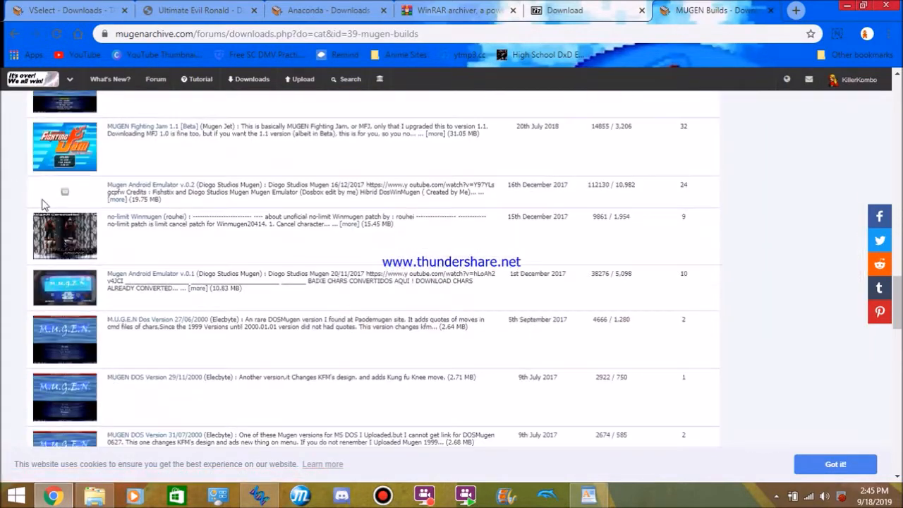
pyautogui.scroll(-3)
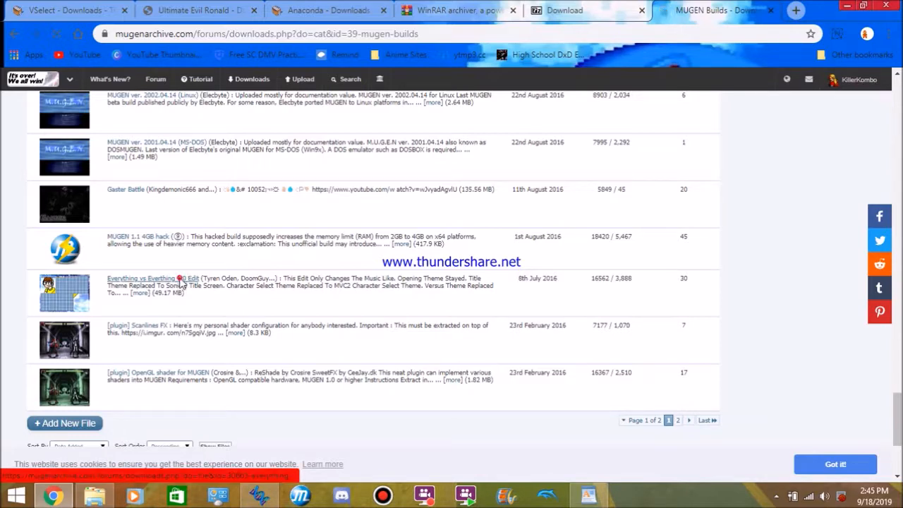
# Step: Open the Everything vs Everthing 1.0 Edit page and start its download
pyautogui.click(141, 277)
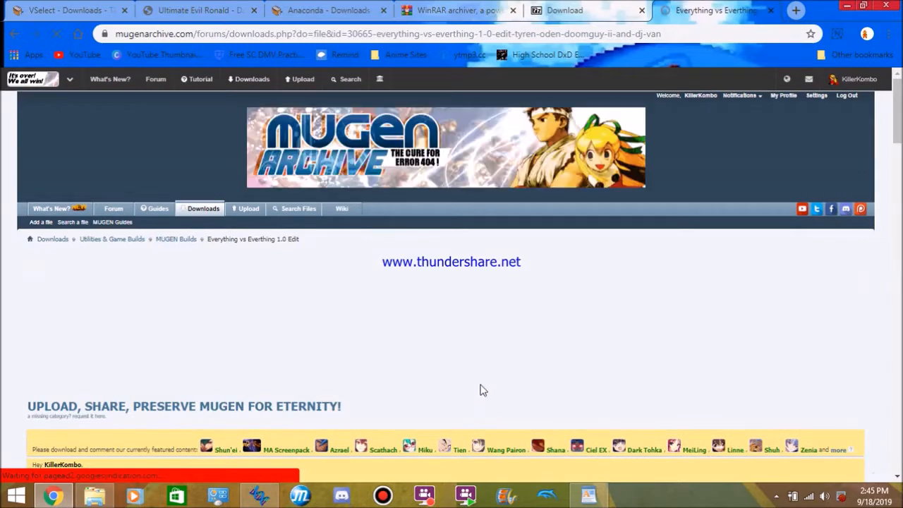
pyautogui.scroll(-3)
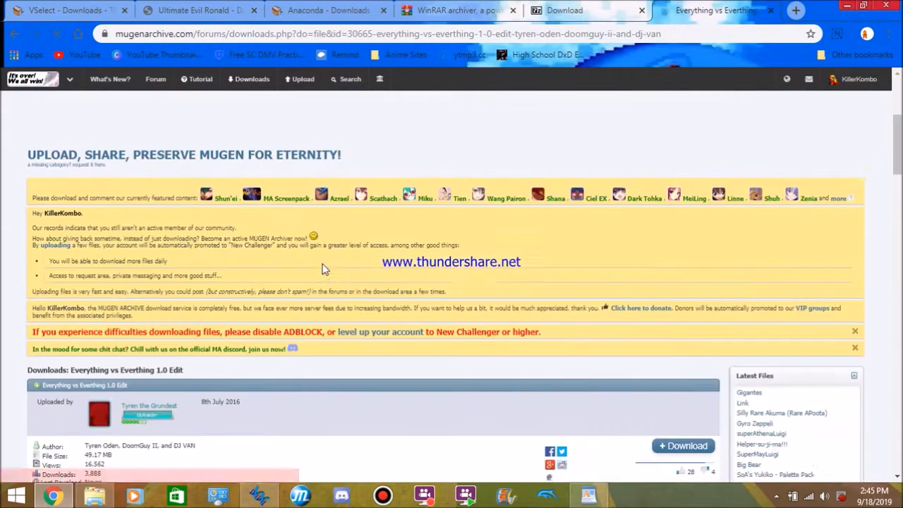
pyautogui.scroll(-3)
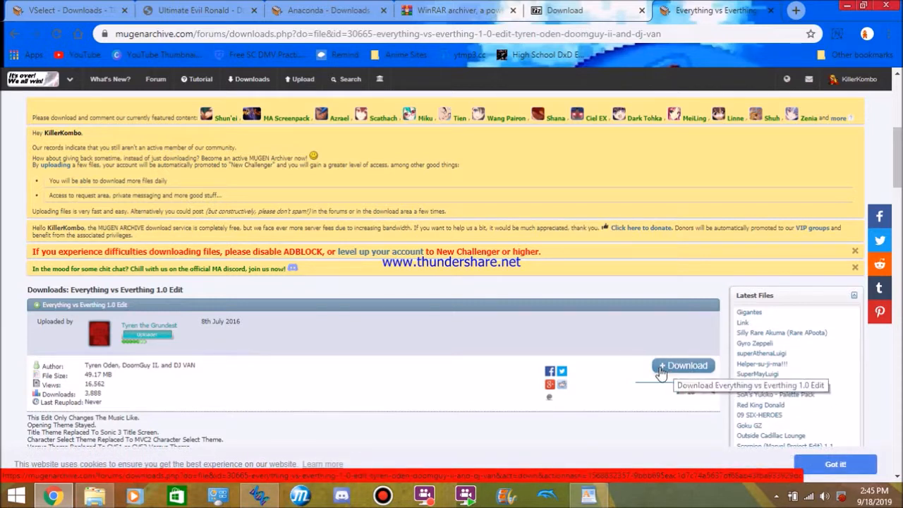
pyautogui.click(858, 78)
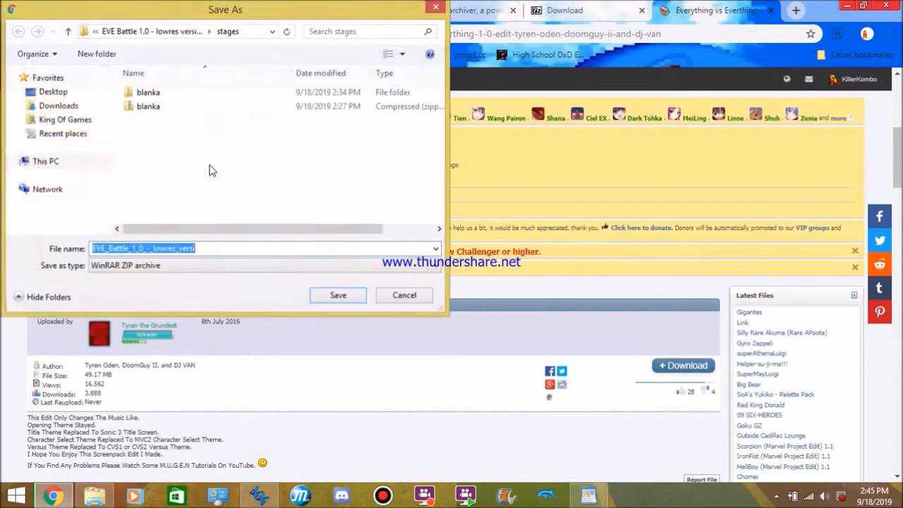
# Step: Save the download to Downloads over the EVE_Battle_1_0_-_lowres_versi archive
pyautogui.click(110, 31)
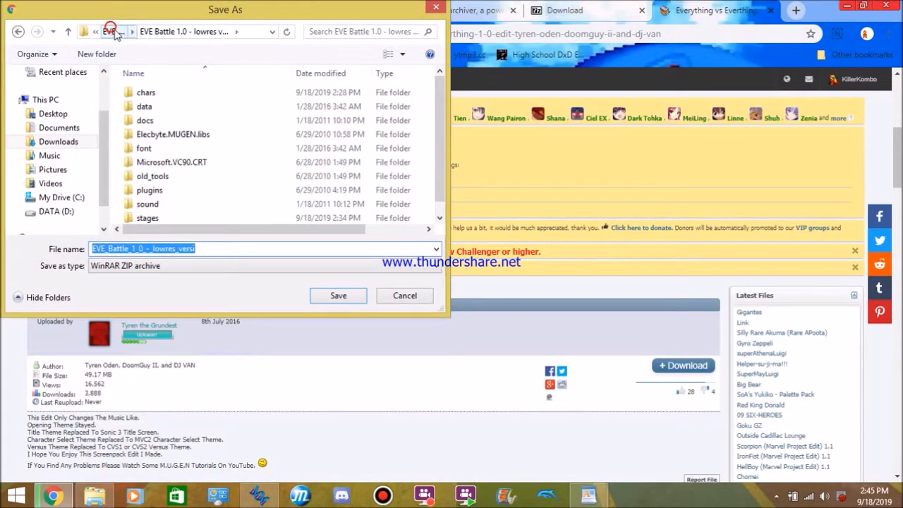
pyautogui.click(18, 31)
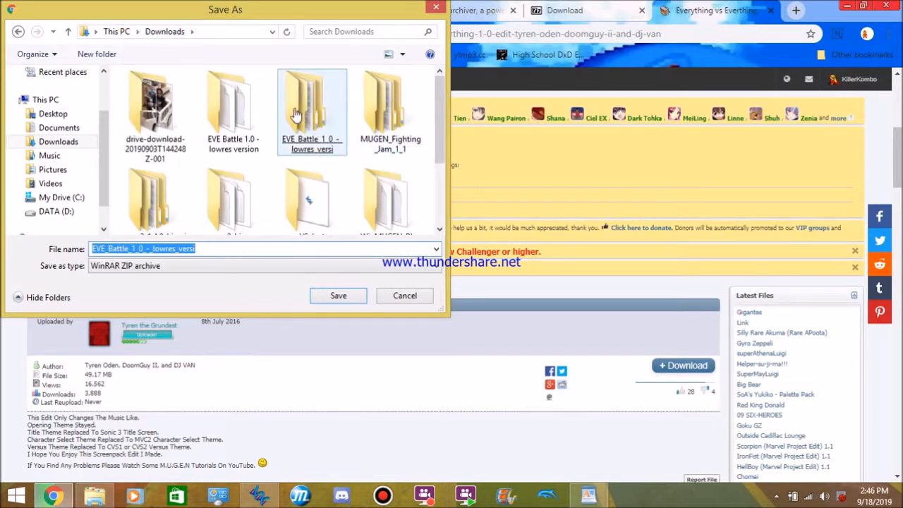
pyautogui.moveTo(289, 148)
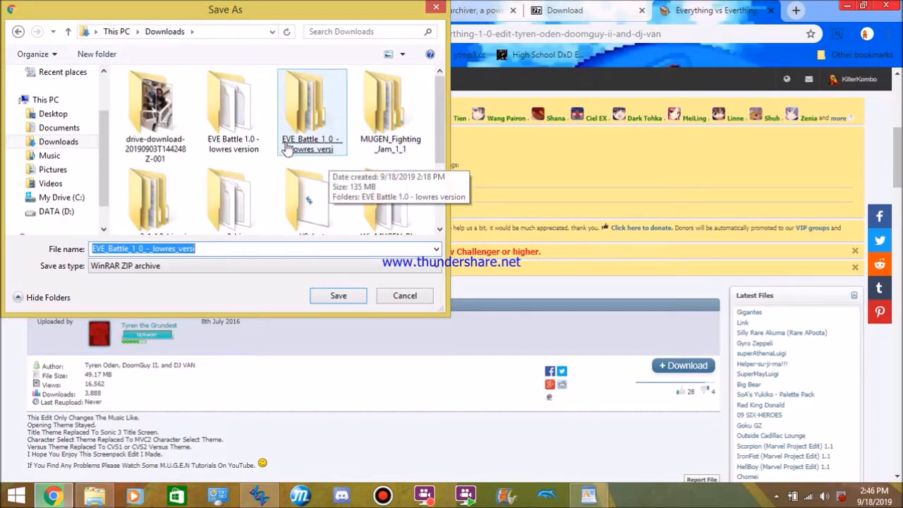
pyautogui.click(404, 295)
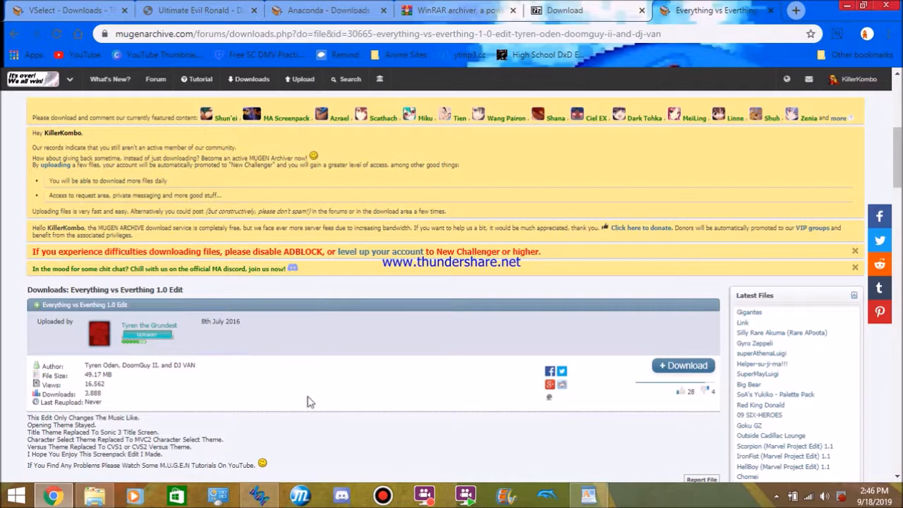
pyautogui.moveTo(399, 344)
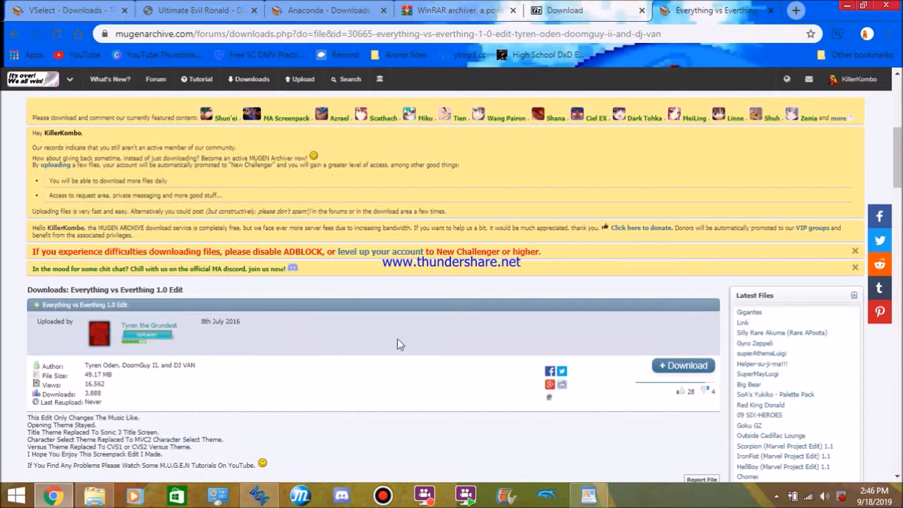
pyautogui.moveTo(373, 344)
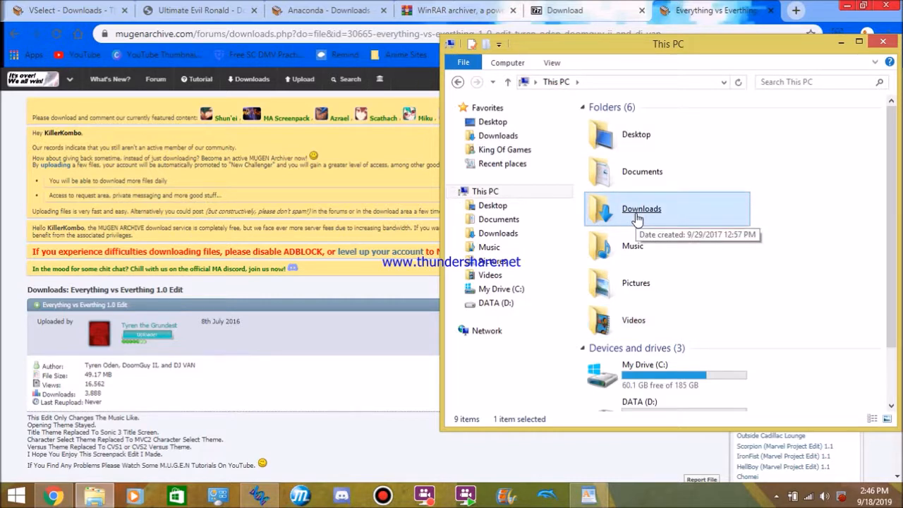
pyautogui.moveTo(630, 187)
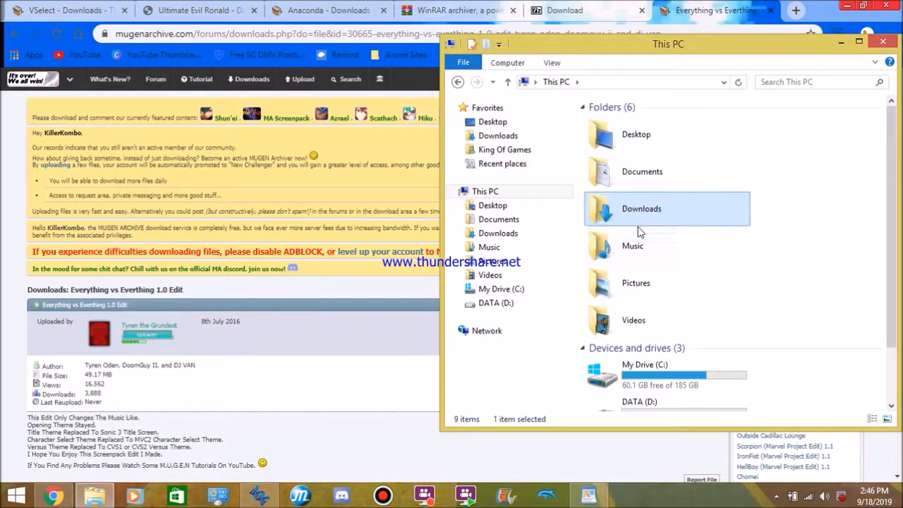
# Step: Select the 49.1 MB EVE_Battle_1_0_-_lowres_versi zip in the Downloads folder
pyautogui.doubleClick(641, 209)
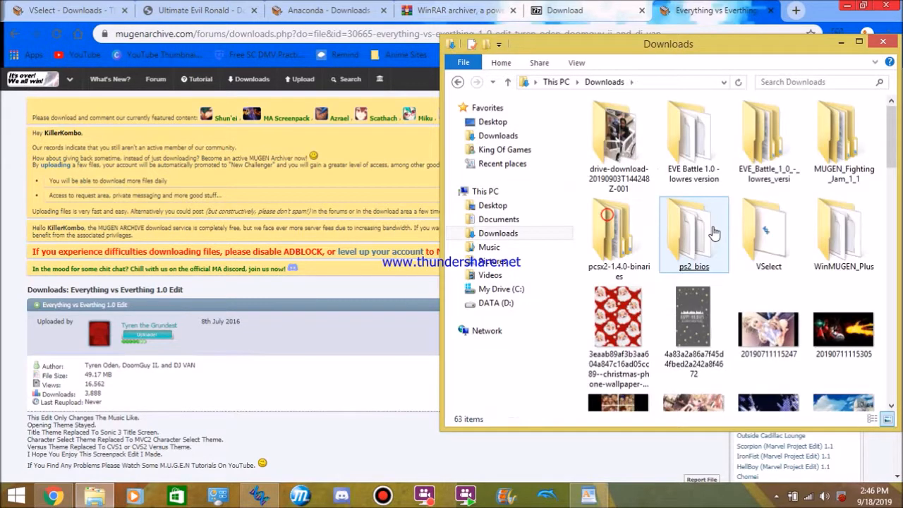
pyautogui.scroll(-3)
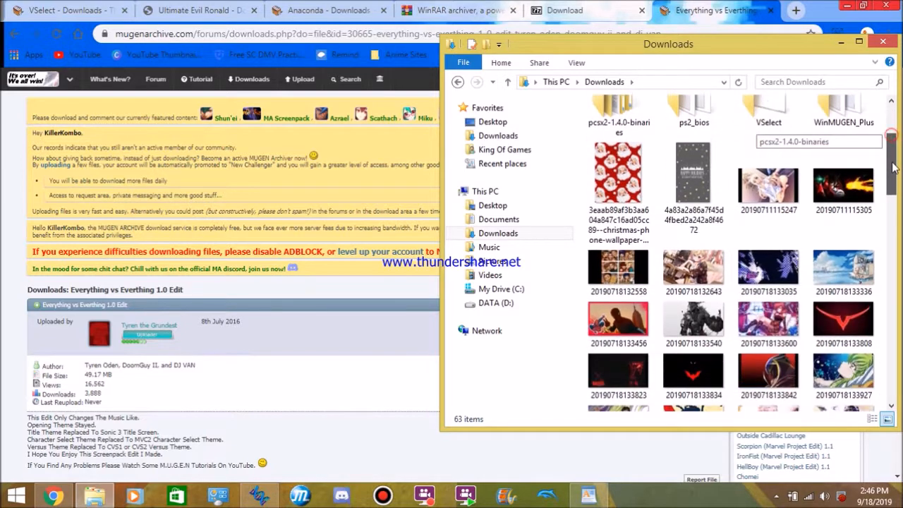
pyautogui.scroll(-3)
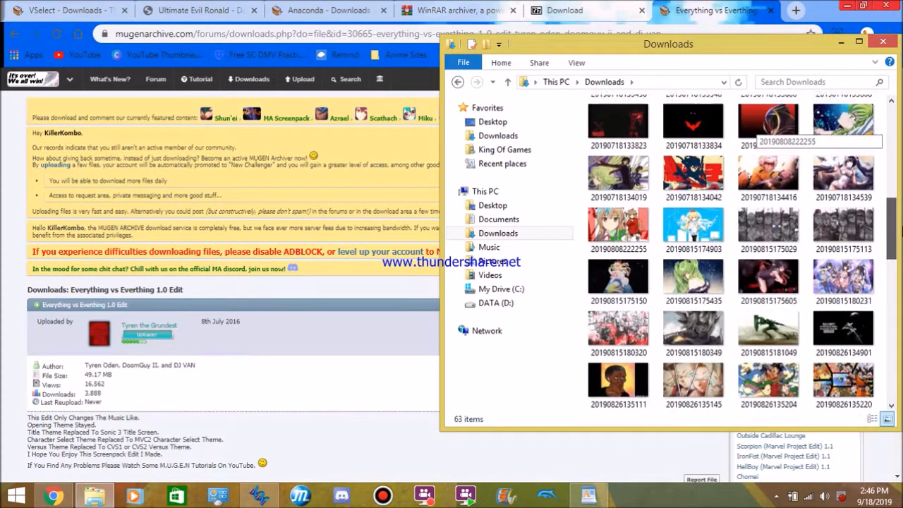
pyautogui.scroll(-3)
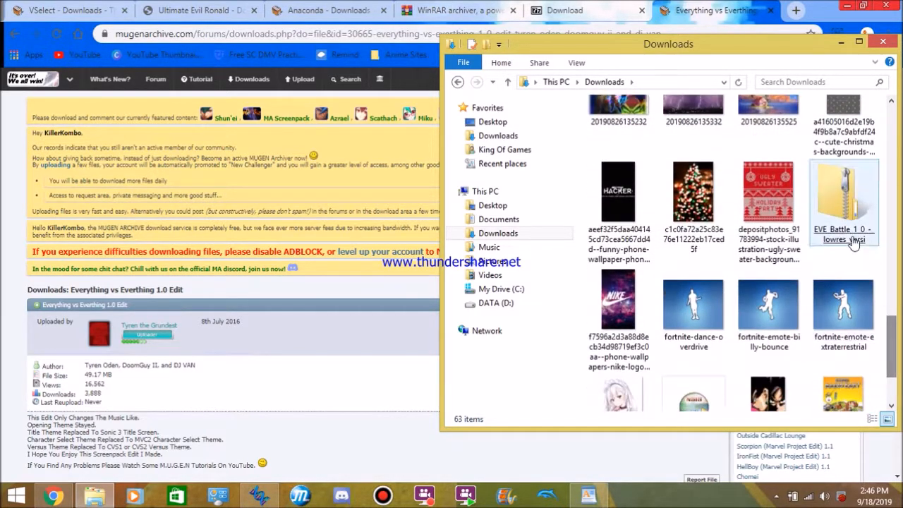
pyautogui.click(843, 201)
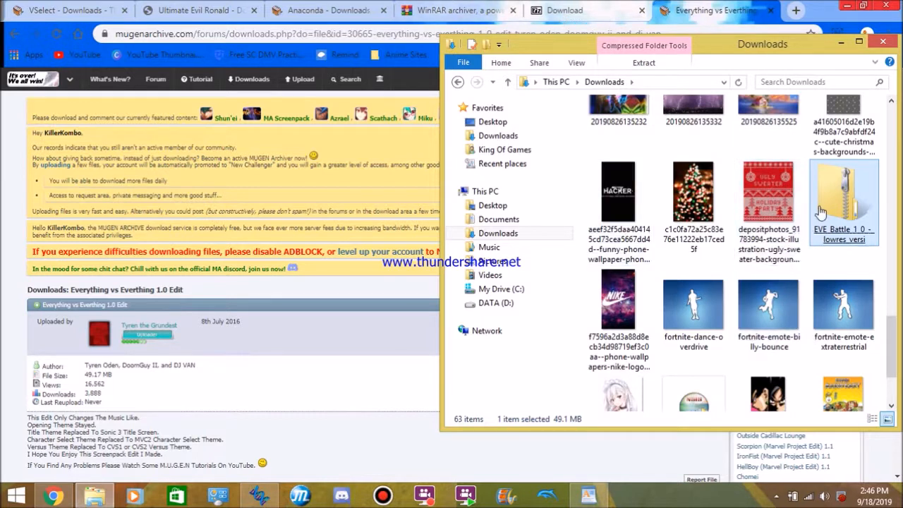
pyautogui.moveTo(879, 192)
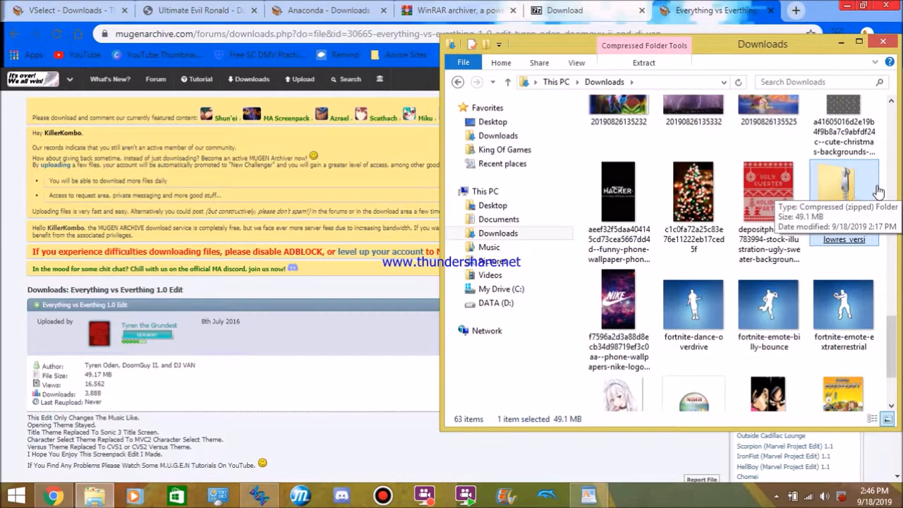
pyautogui.rightClick(844, 184)
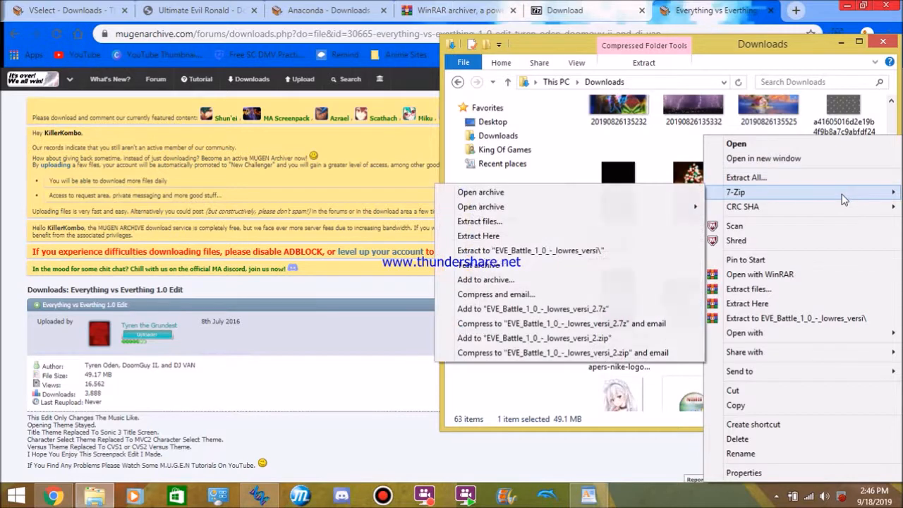
pyautogui.moveTo(480, 221)
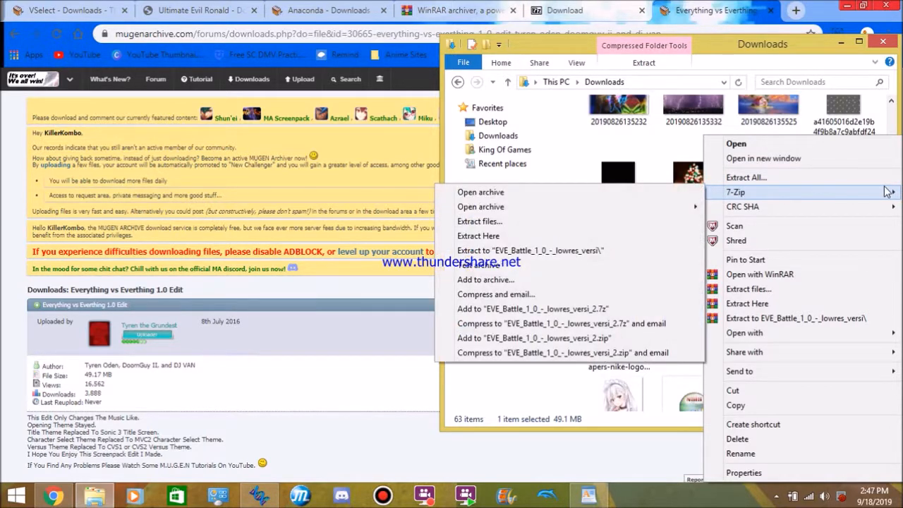
pyautogui.moveTo(514, 224)
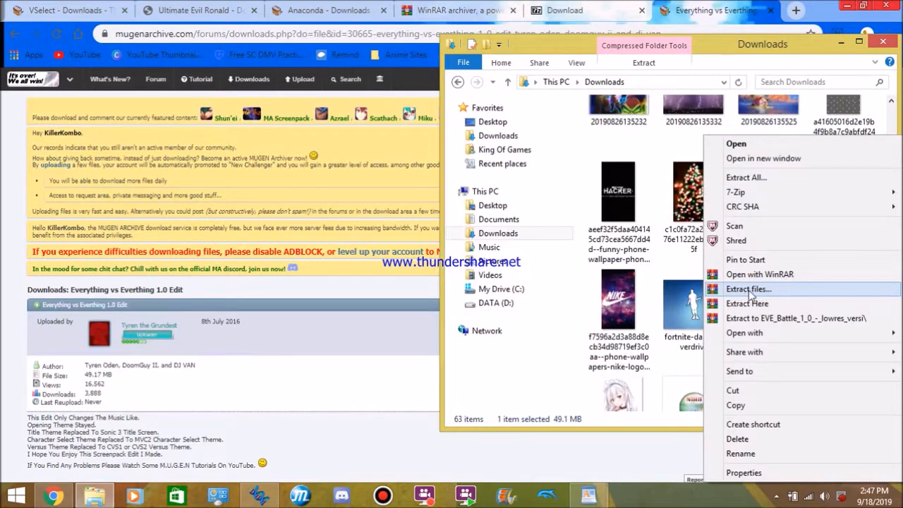
pyautogui.click(746, 303)
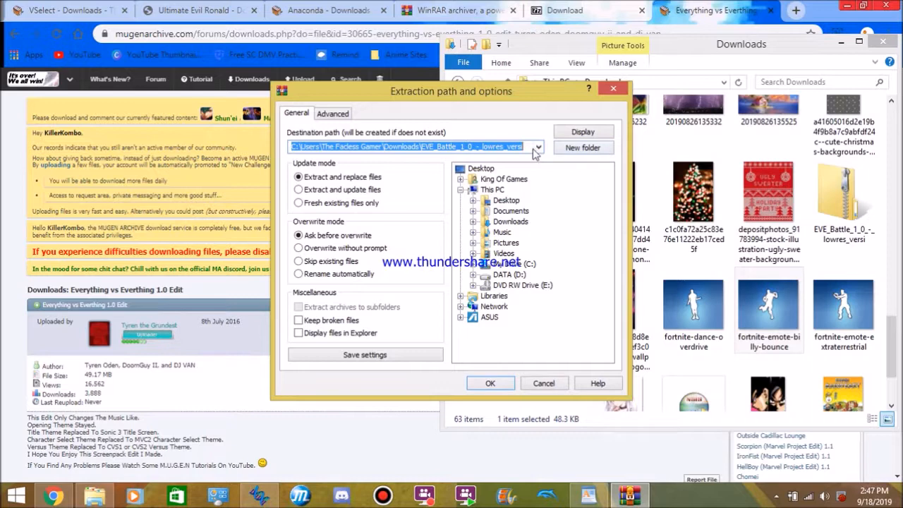
pyautogui.click(537, 147)
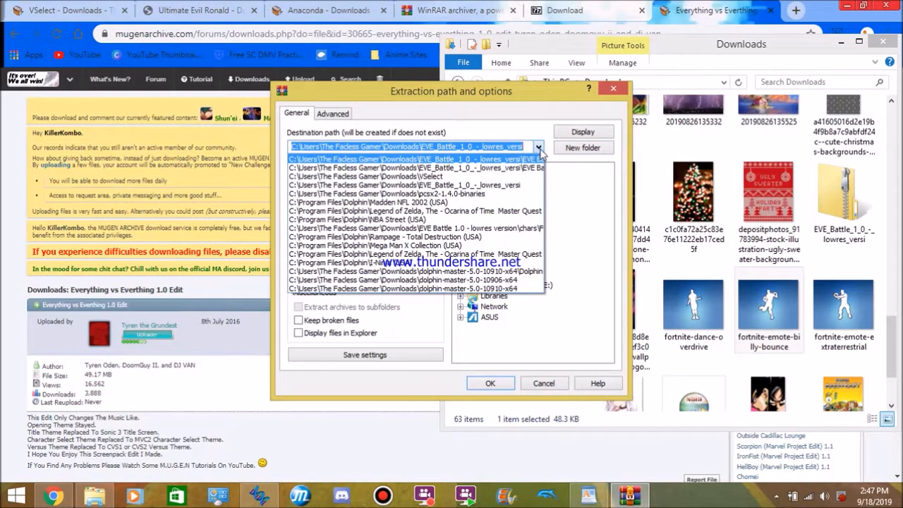
pyautogui.click(538, 146)
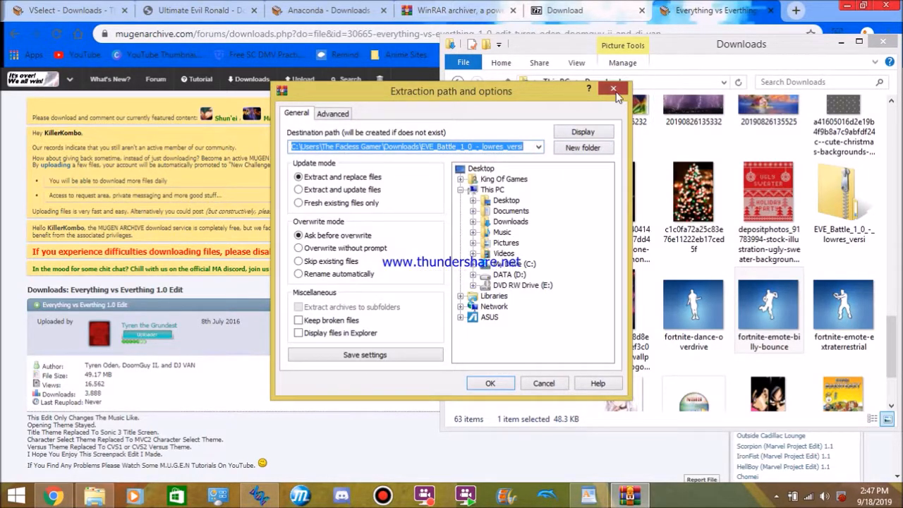
pyautogui.click(612, 90)
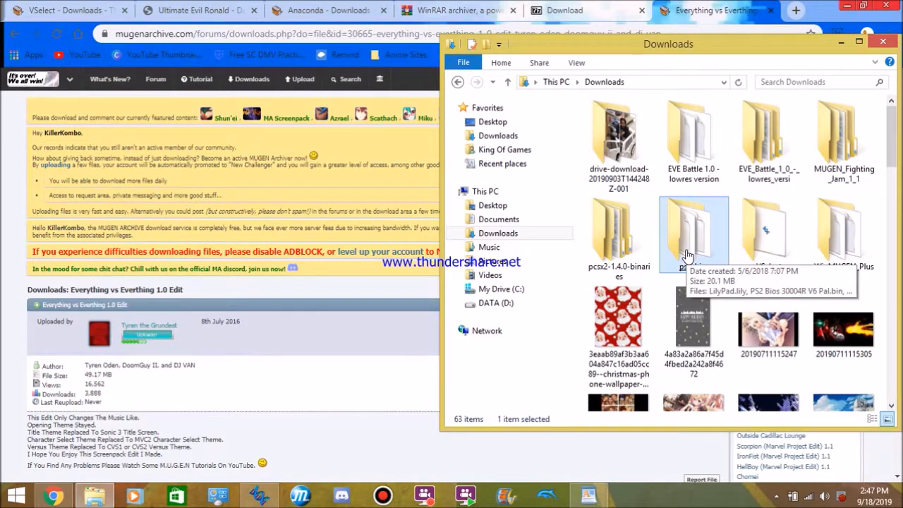
pyautogui.scroll(-3)
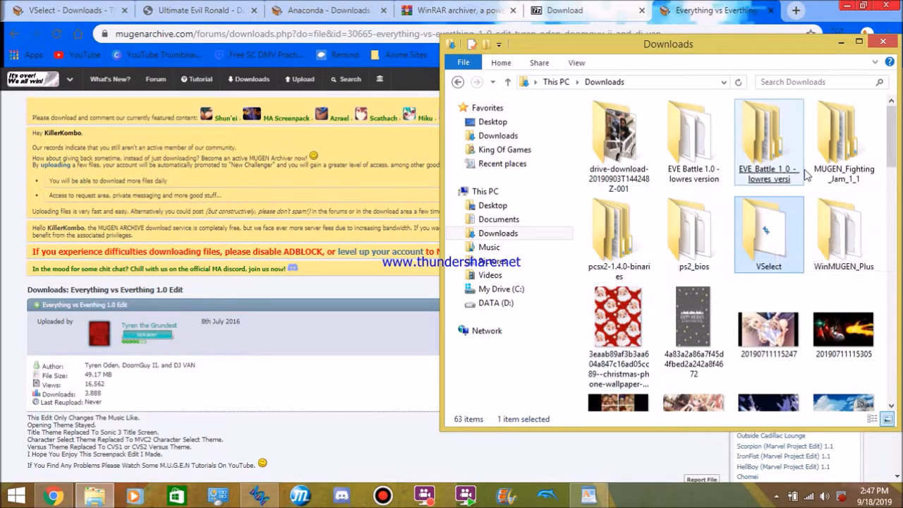
pyautogui.doubleClick(768, 141)
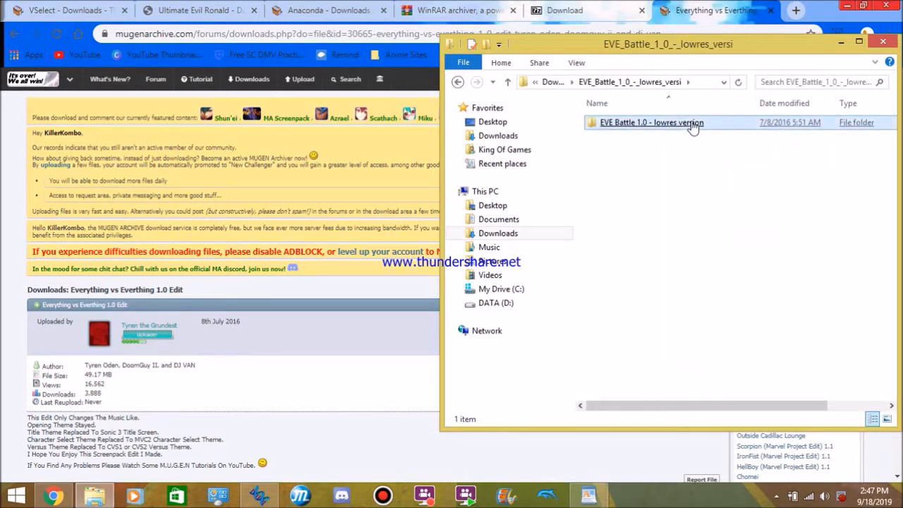
# Step: Open select.def from EVE Battle 1.0 - lowres version > data > EVE Battle in WordPad
pyautogui.click(651, 122)
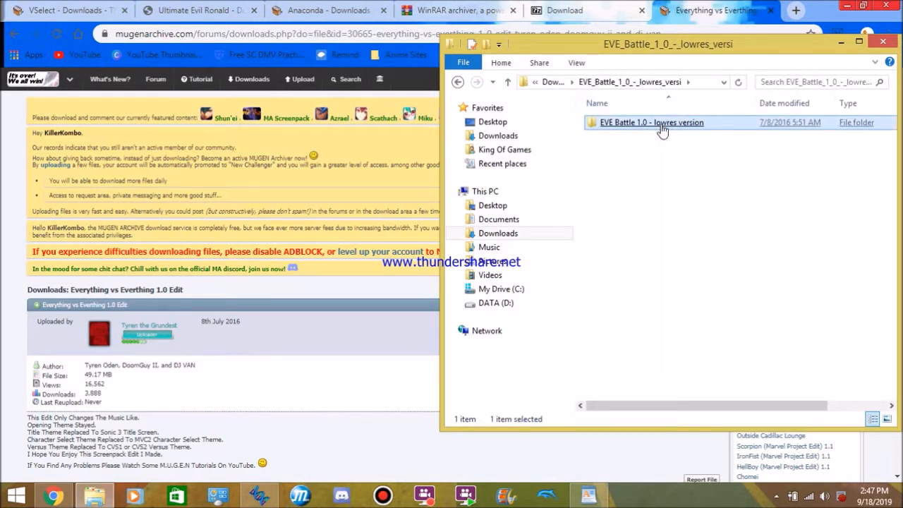
pyautogui.doubleClick(651, 122)
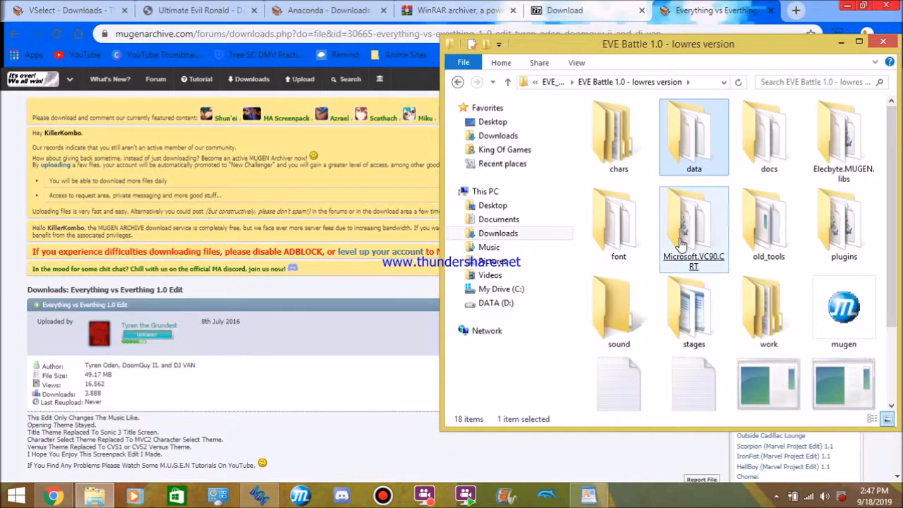
pyautogui.moveTo(687, 303)
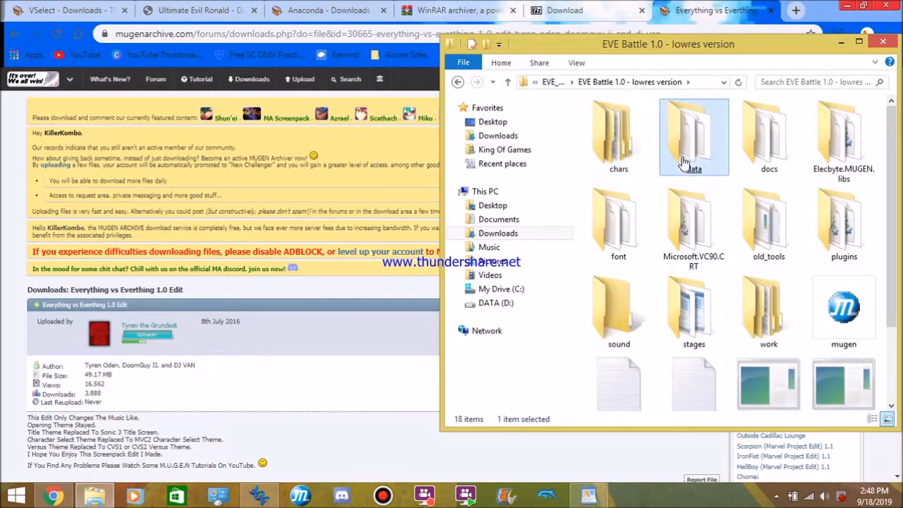
pyautogui.doubleClick(693, 137)
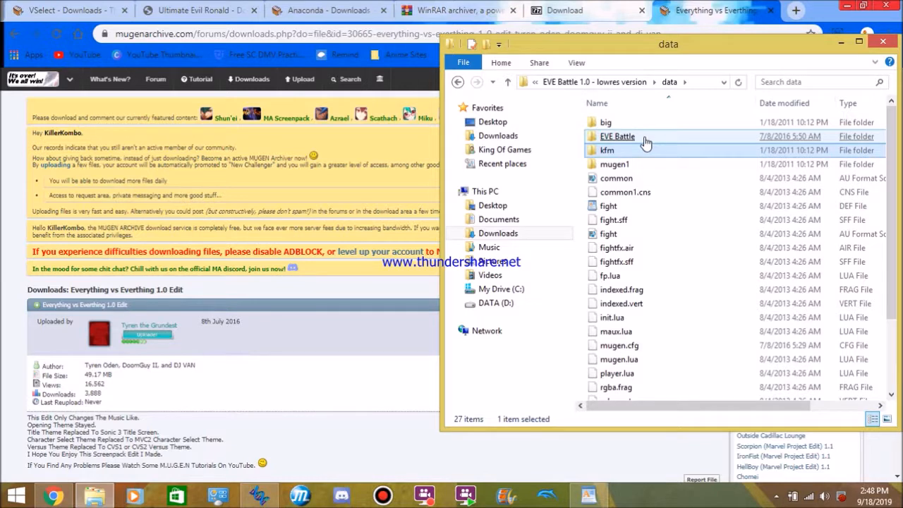
pyautogui.doubleClick(617, 136)
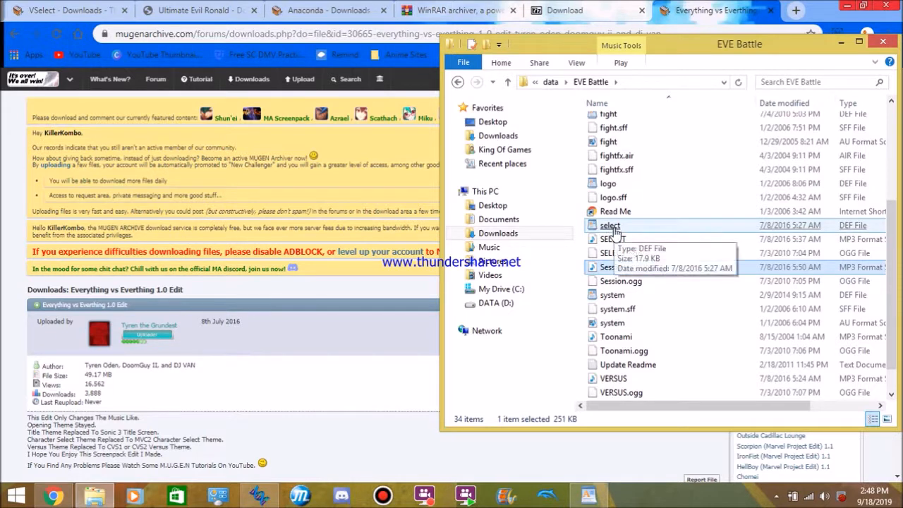
pyautogui.click(609, 225)
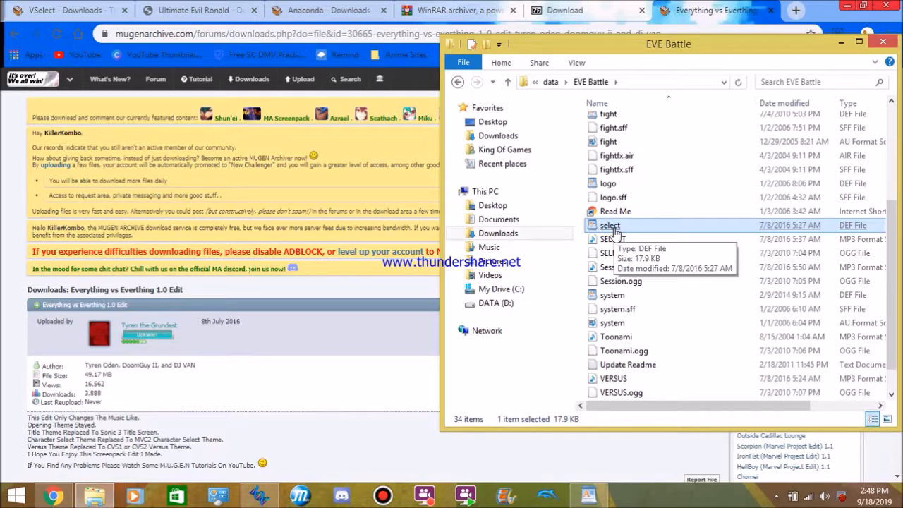
pyautogui.doubleClick(610, 225)
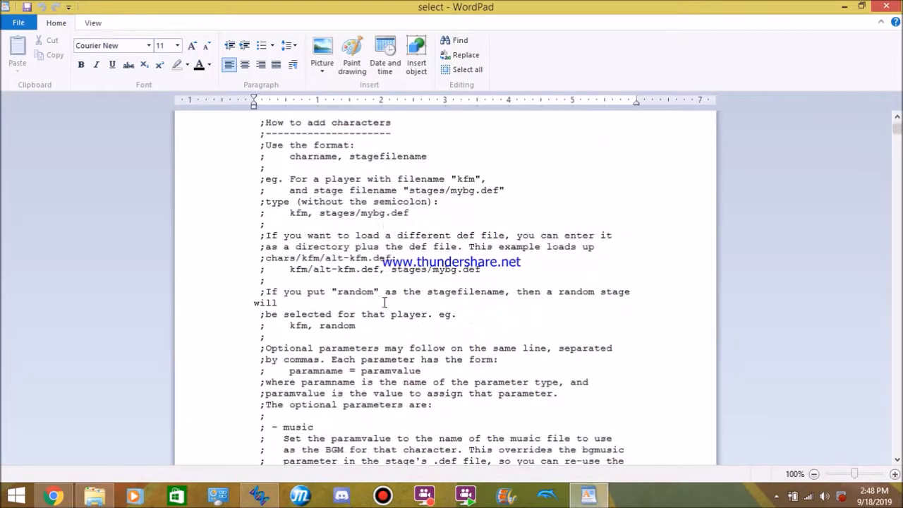
pyautogui.scroll(-3)
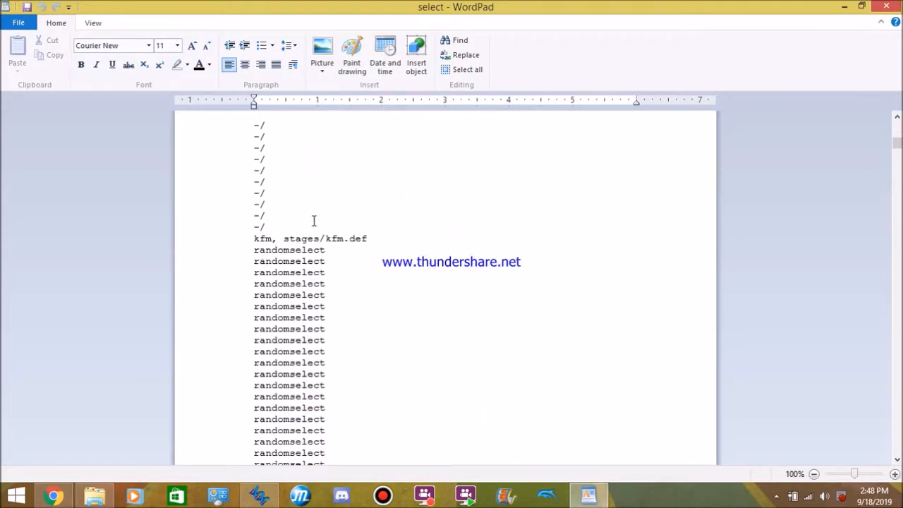
pyautogui.moveTo(337, 262)
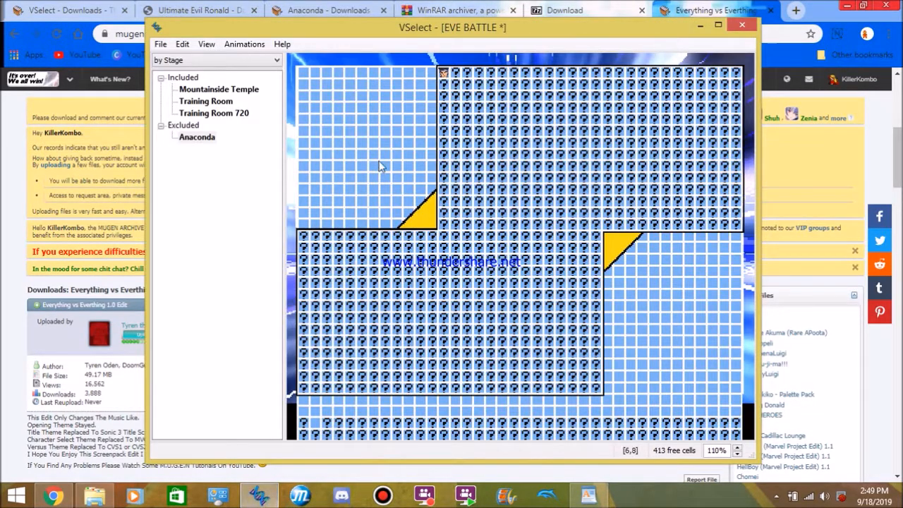
# Step: List the VSelect roster by Characters and cancel the insert-character dialog
pyautogui.click(217, 60)
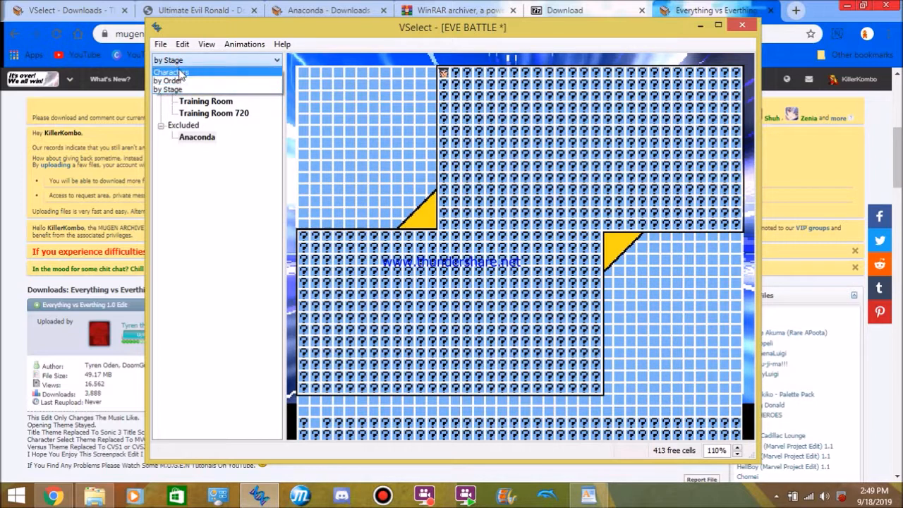
pyautogui.click(169, 72)
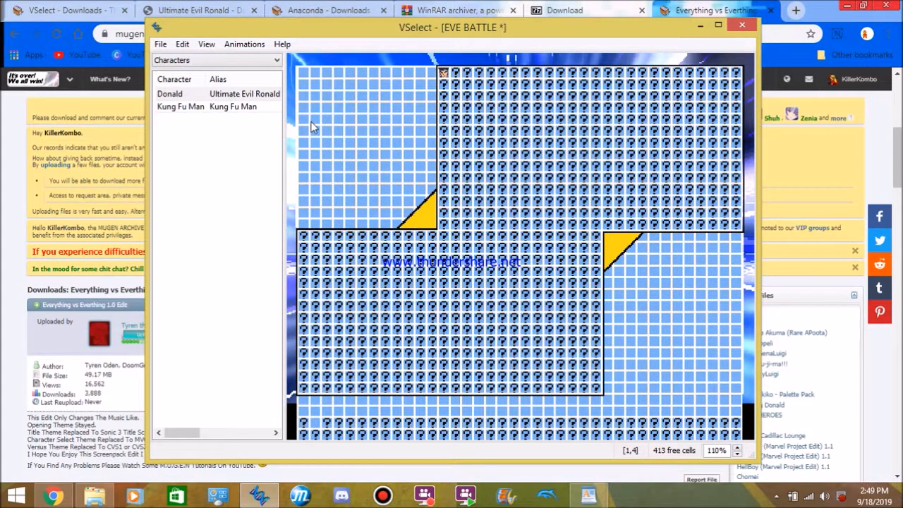
pyautogui.moveTo(285, 104)
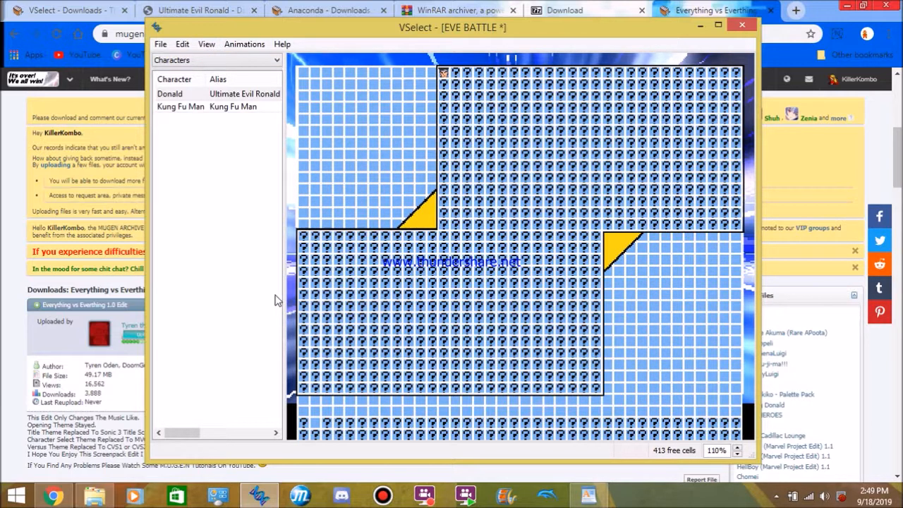
pyautogui.moveTo(277, 280)
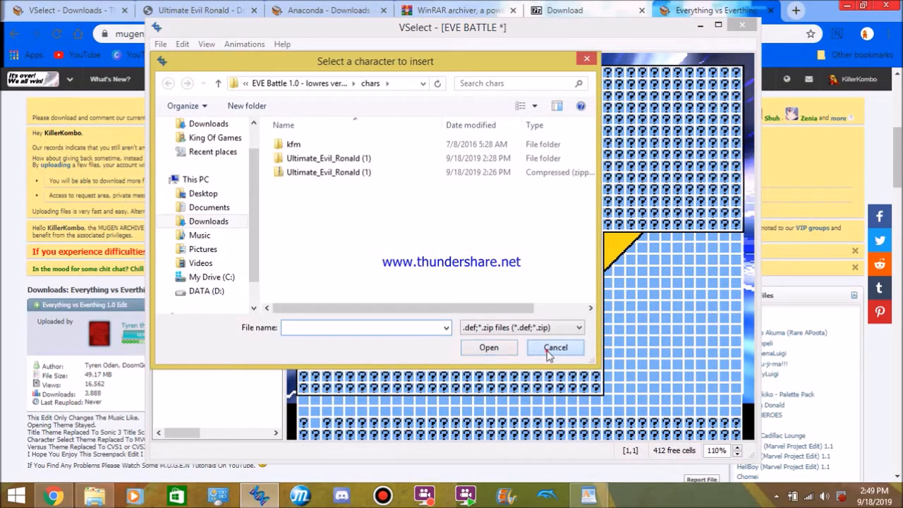
pyautogui.click(555, 347)
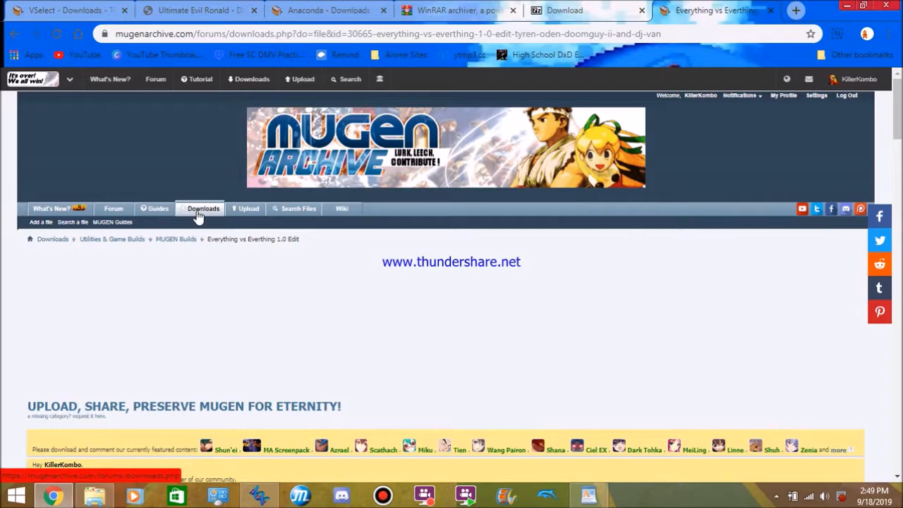
pyautogui.moveTo(198, 10)
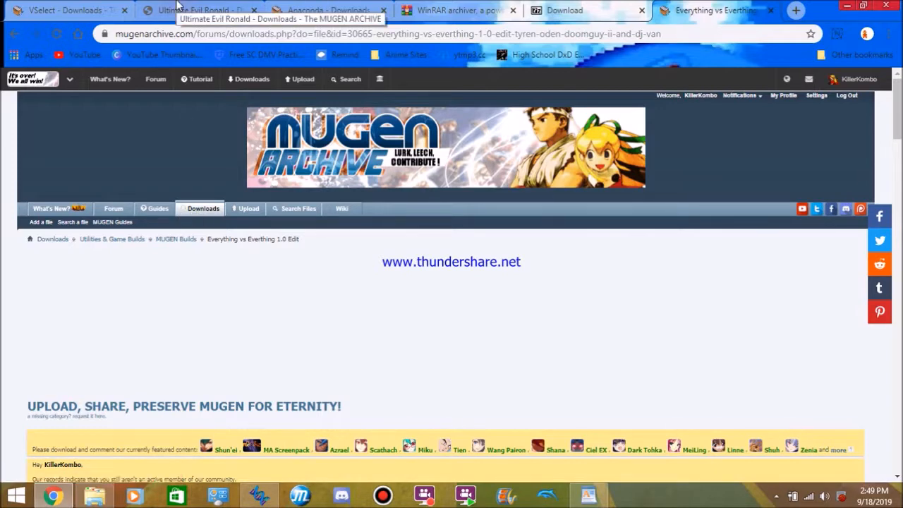
# Step: Browse the Ultimate Evil Ronald page's Metadata and Similar Files, then return to VSelect
pyautogui.click(197, 10)
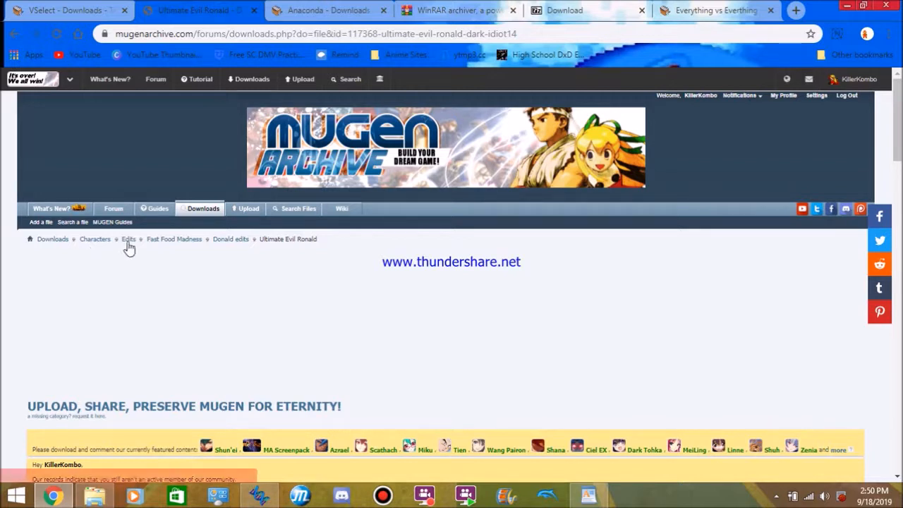
pyautogui.moveTo(174, 239)
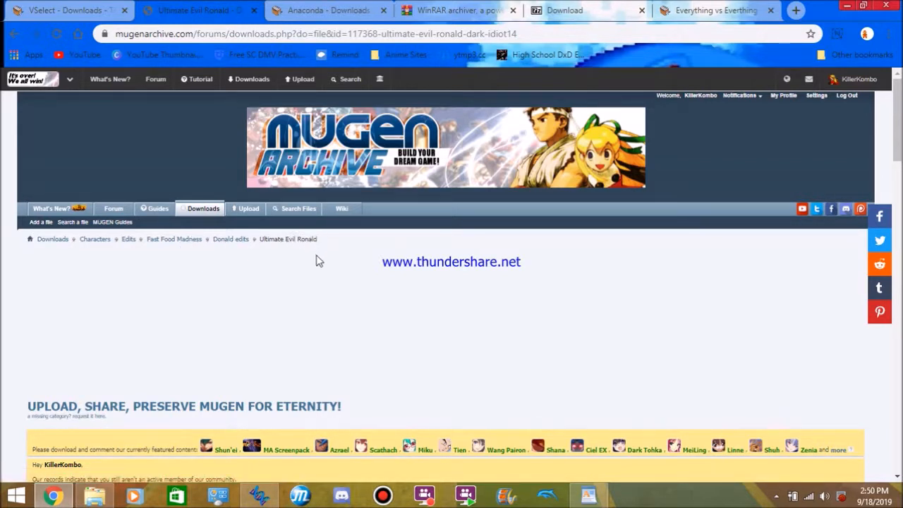
pyautogui.scroll(-3)
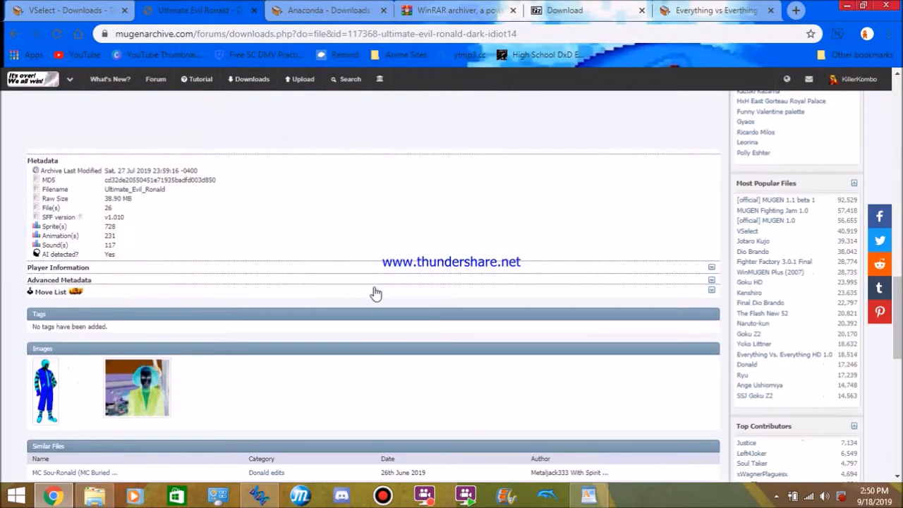
pyautogui.scroll(-3)
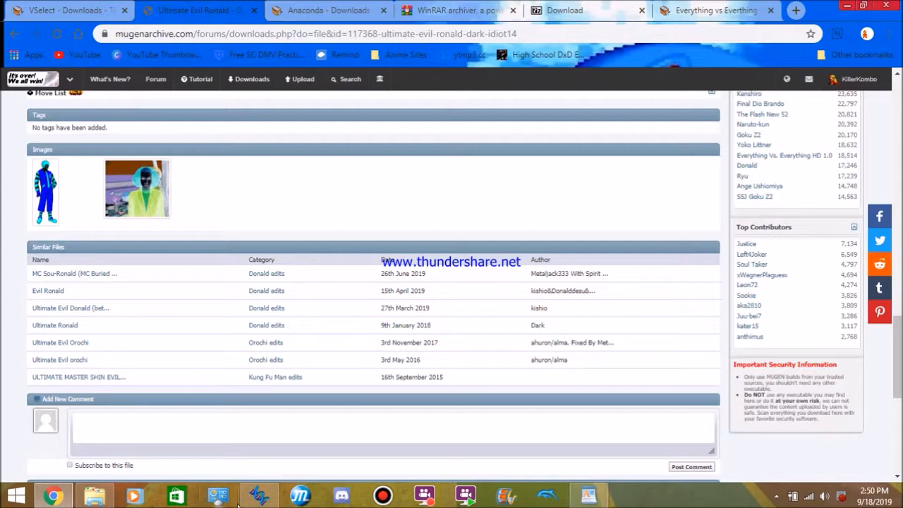
pyautogui.click(257, 494)
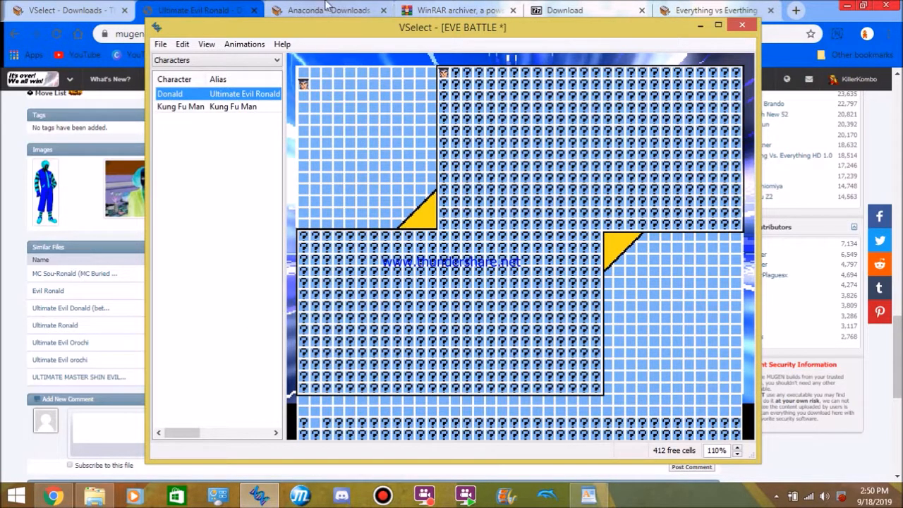
# Step: Scroll through Jo's Anaconda stage download page in Chrome
pyautogui.click(328, 10)
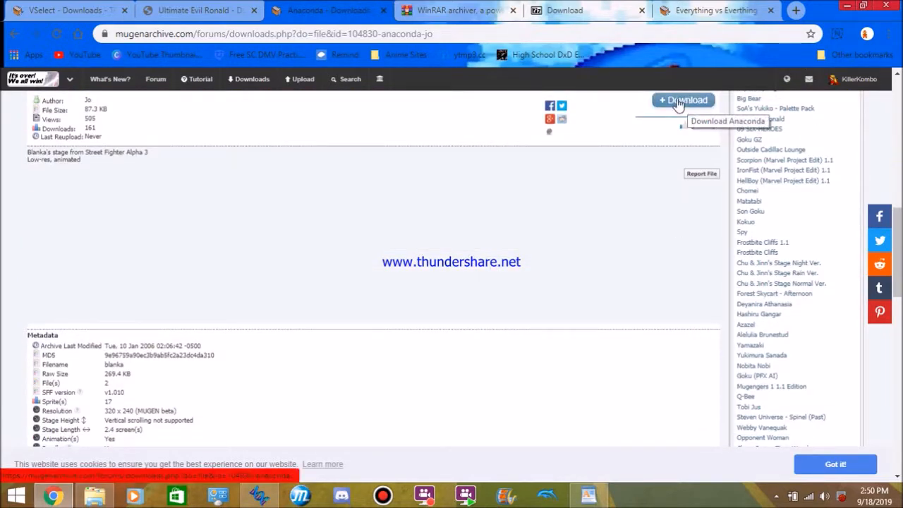
pyautogui.scroll(-3)
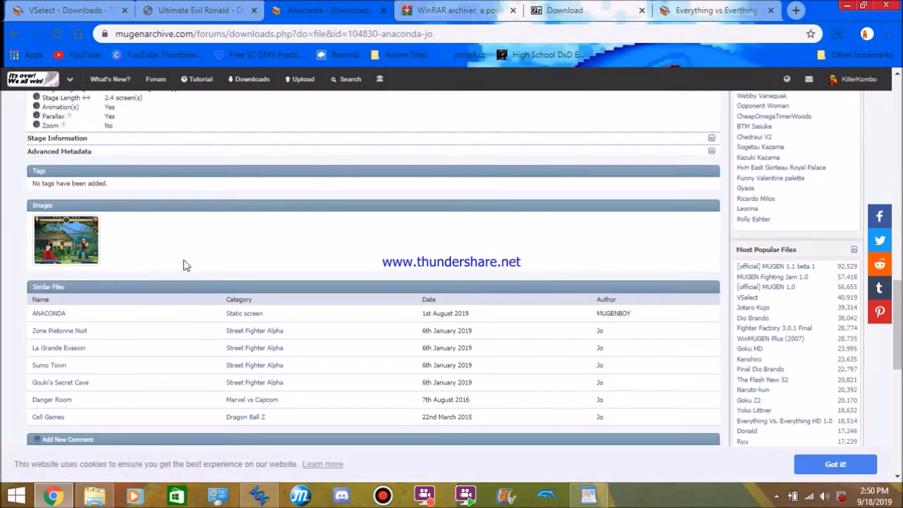
pyautogui.scroll(3)
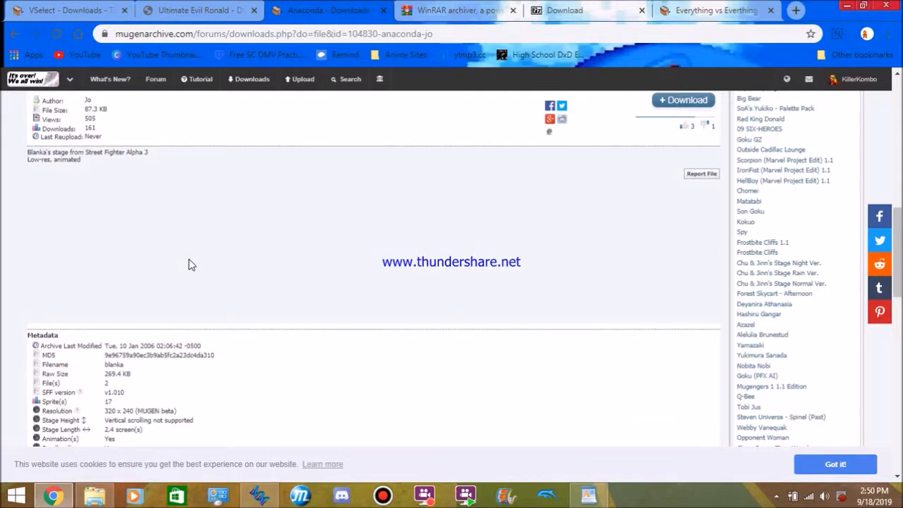
# Step: Bring back the game folder window, browse the chars folder and open the blanka stage folder
pyautogui.click(94, 495)
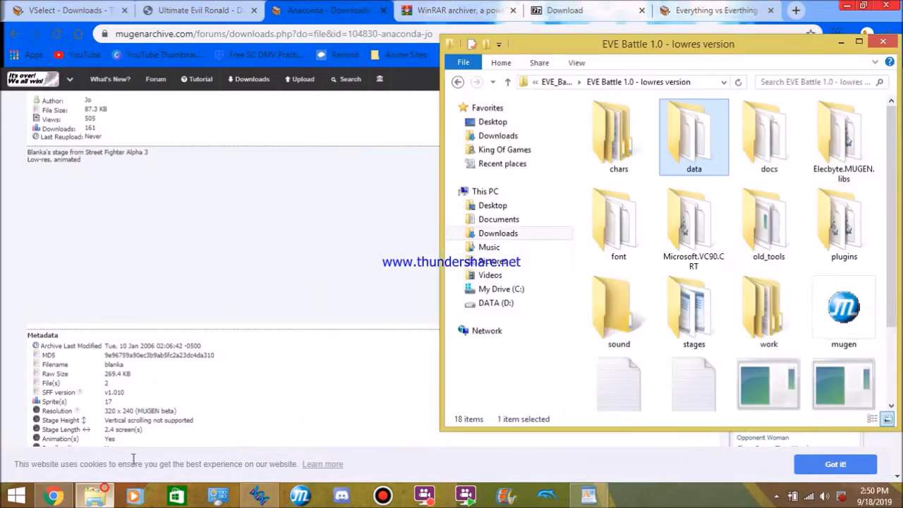
pyautogui.doubleClick(618, 134)
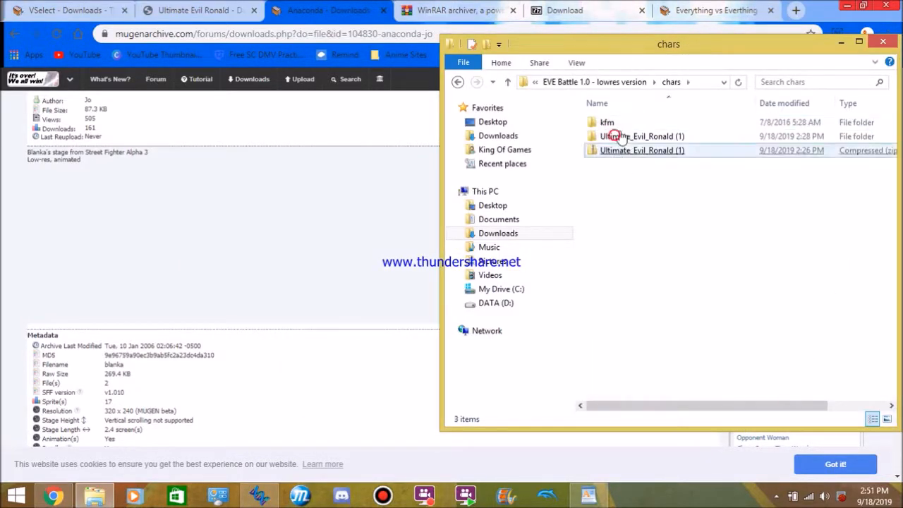
pyautogui.click(507, 82)
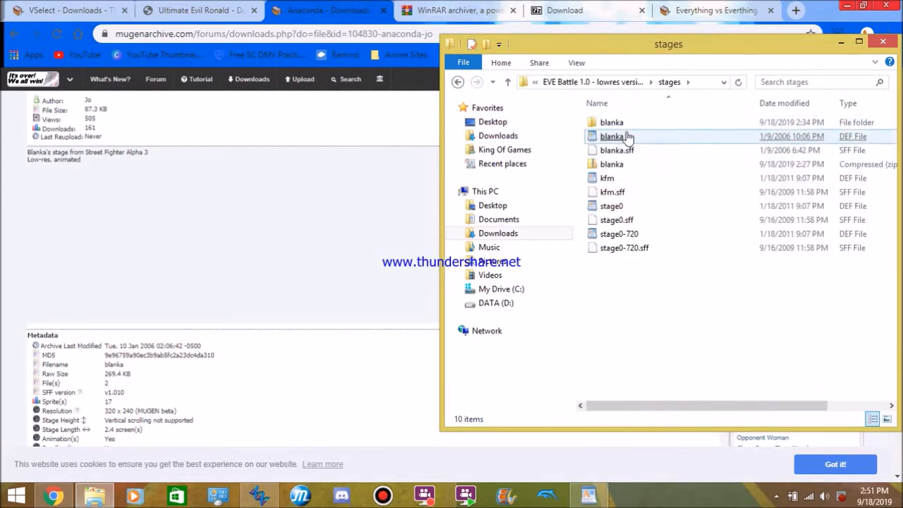
pyautogui.click(612, 122)
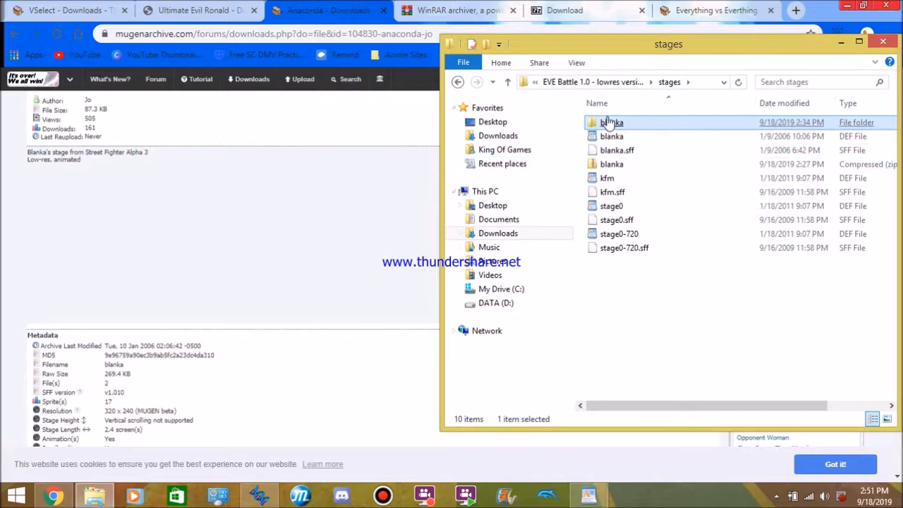
pyautogui.doubleClick(611, 121)
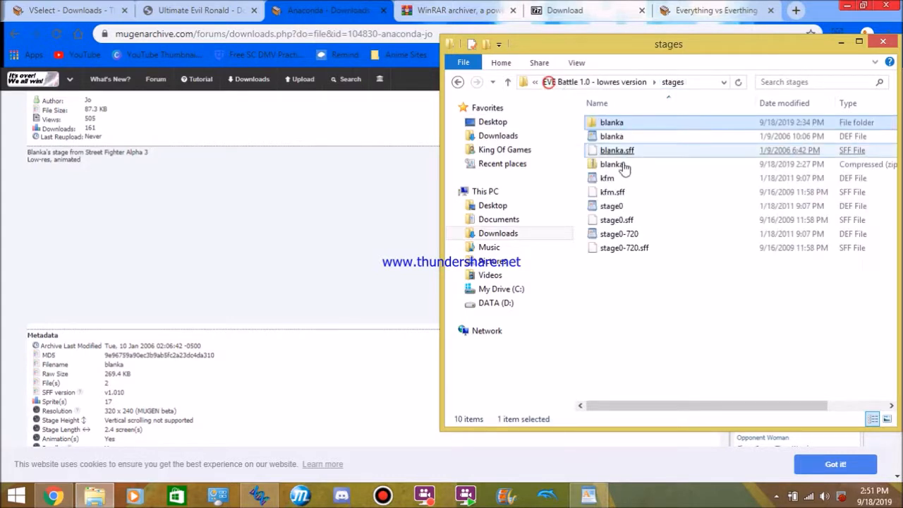
# Step: Head back toward the characters folder and select the extracted Ultimate Evil Ronald folder
pyautogui.click(612, 136)
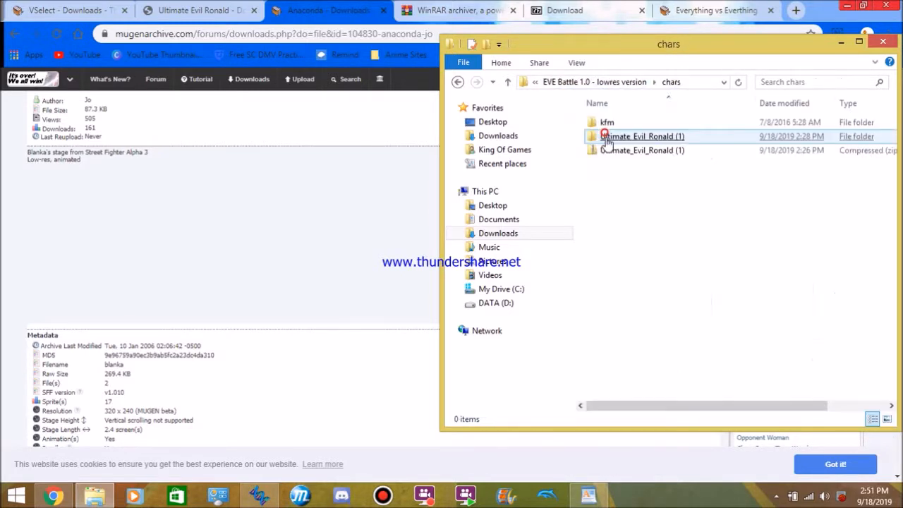
pyautogui.rightClick(640, 150)
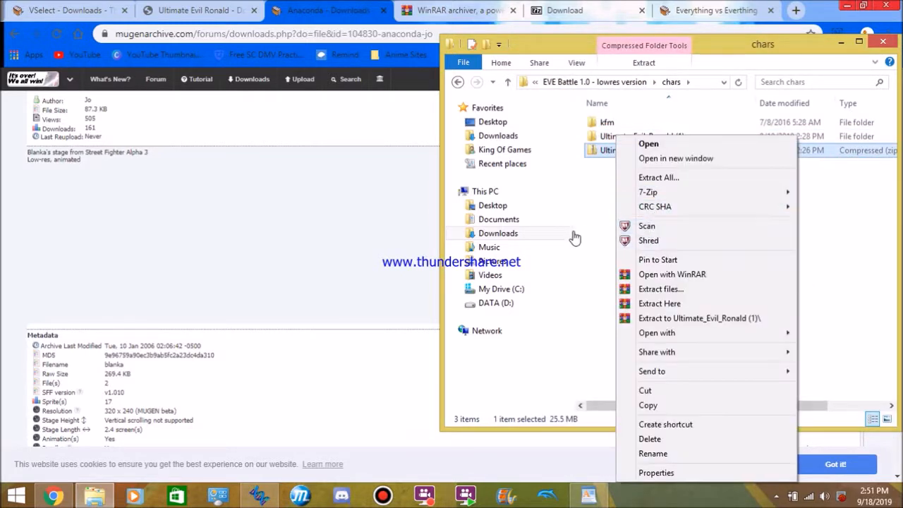
pyautogui.click(659, 304)
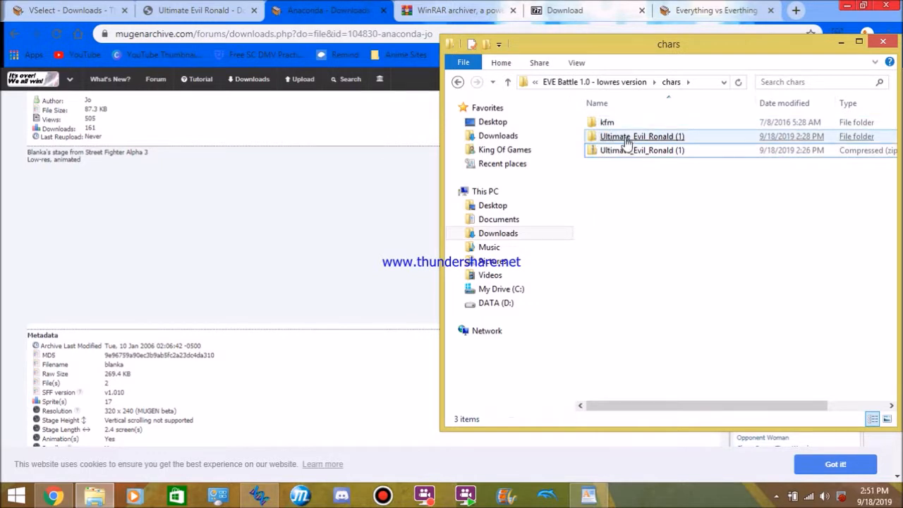
pyautogui.click(638, 136)
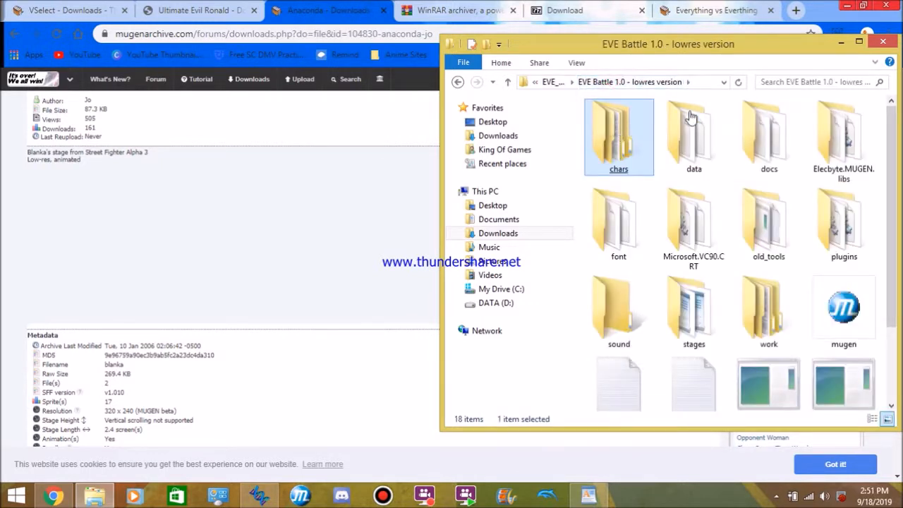
pyautogui.moveTo(850, 55)
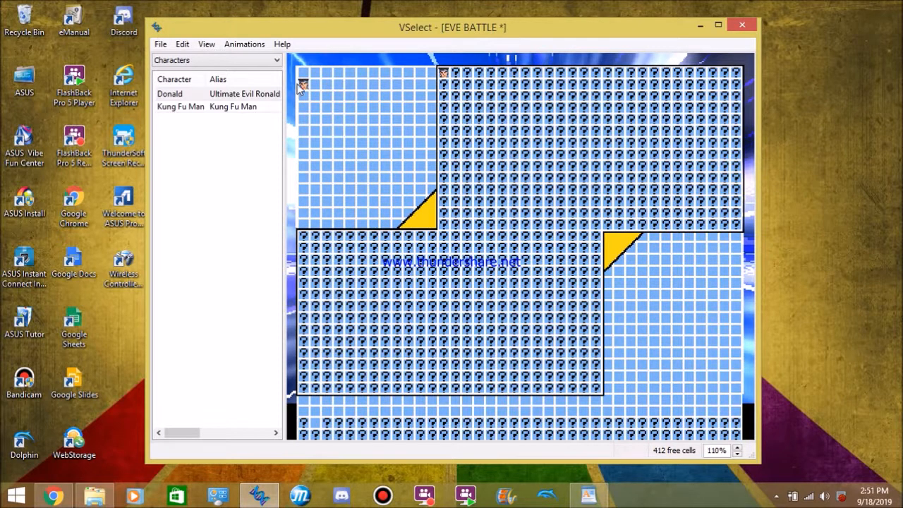
pyautogui.moveTo(305, 83)
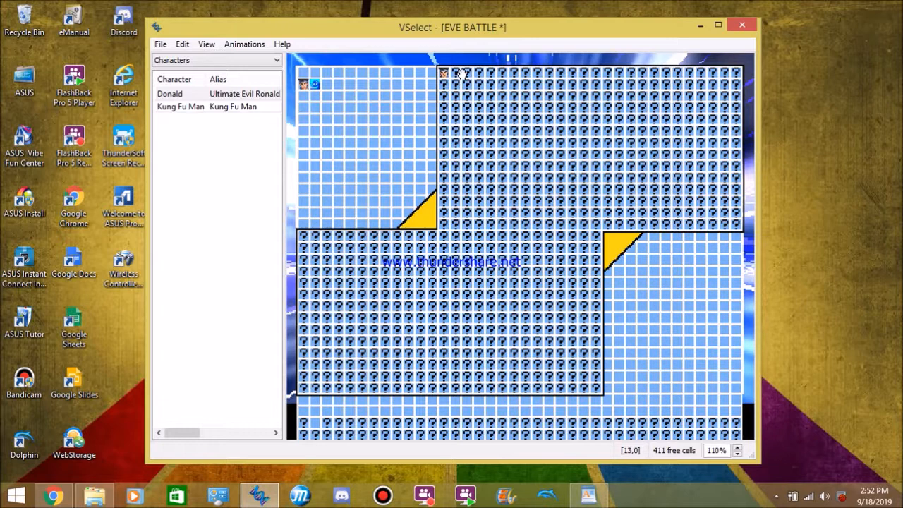
pyautogui.moveTo(450, 51)
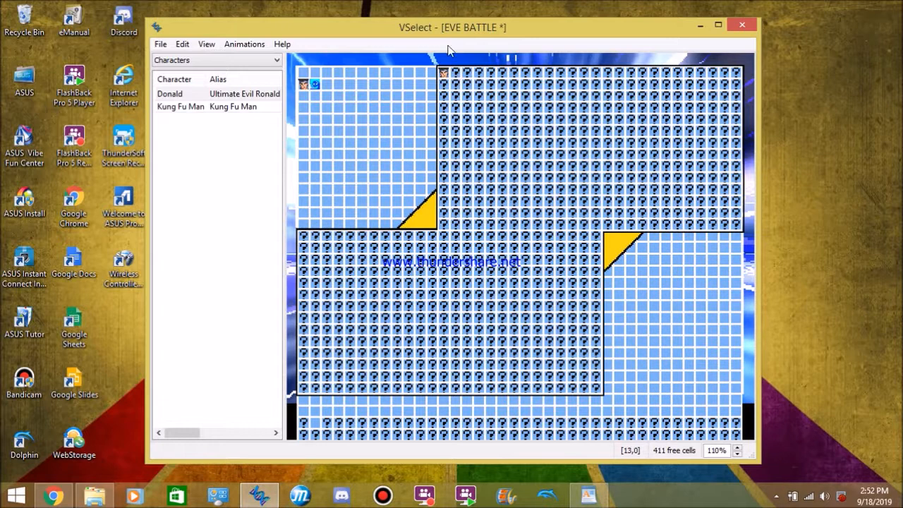
pyautogui.moveTo(543, 153)
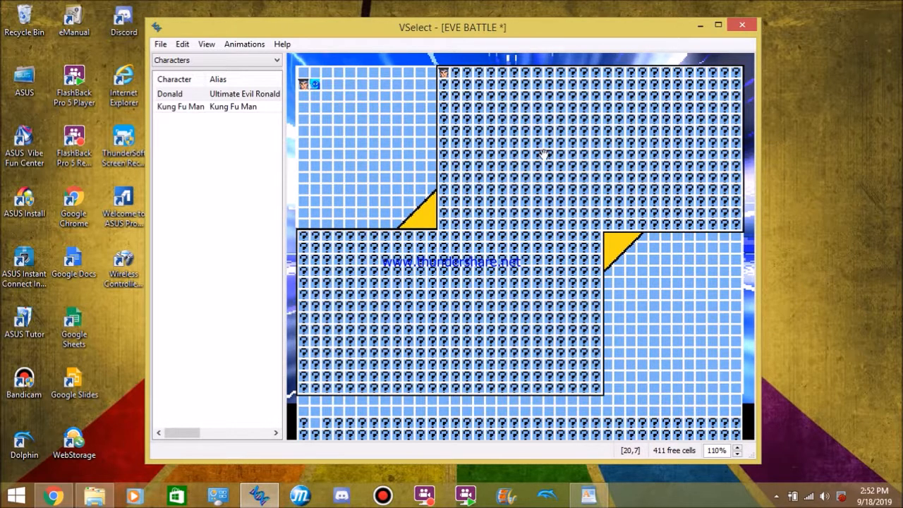
pyautogui.moveTo(458, 74)
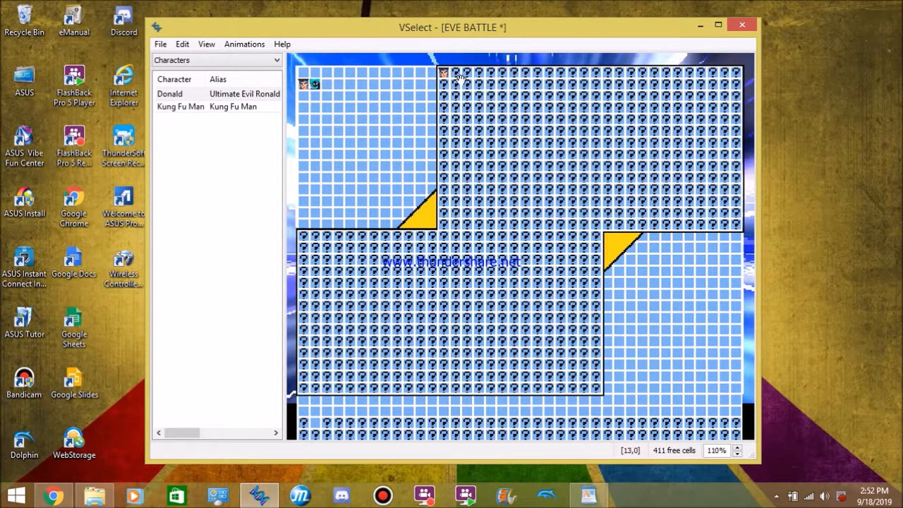
# Step: Replace the first upper-block cell with Ultimate Evil Ronald from the Ultimate_Evil_Ronald (1) folder
pyautogui.rightClick(452, 74)
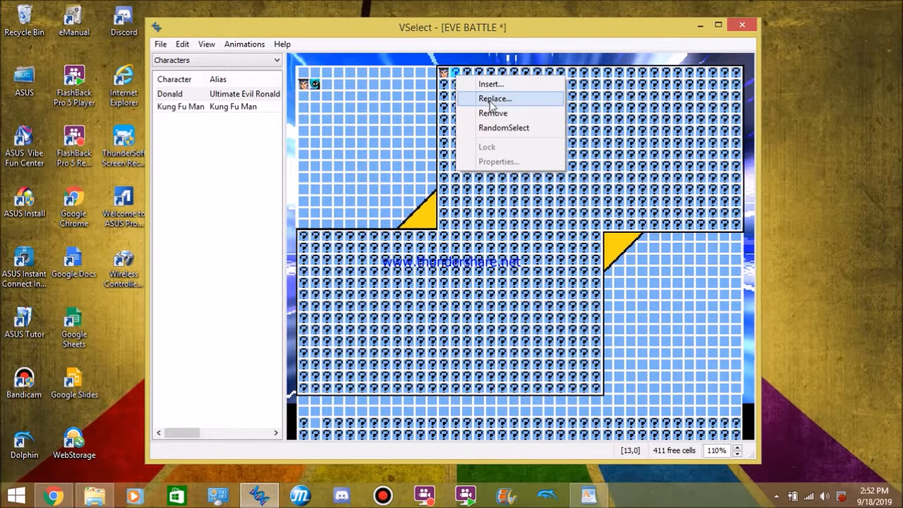
pyautogui.click(490, 83)
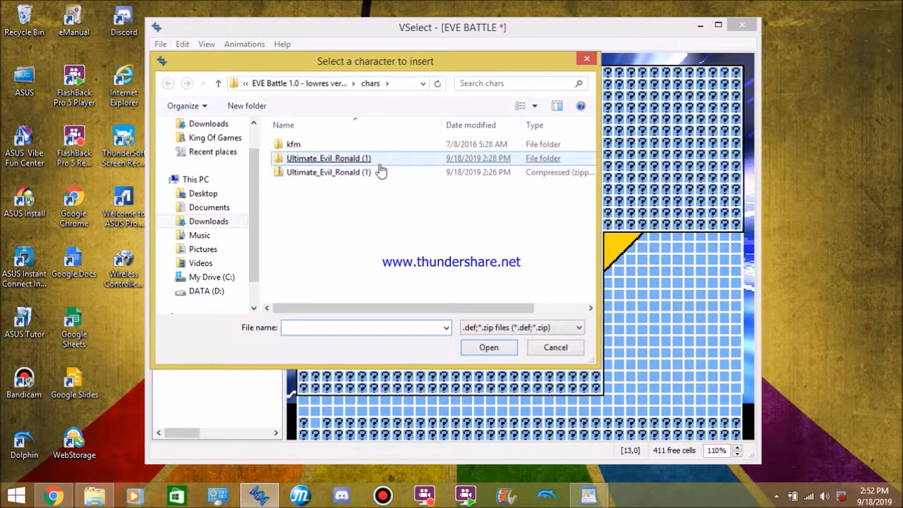
pyautogui.doubleClick(328, 158)
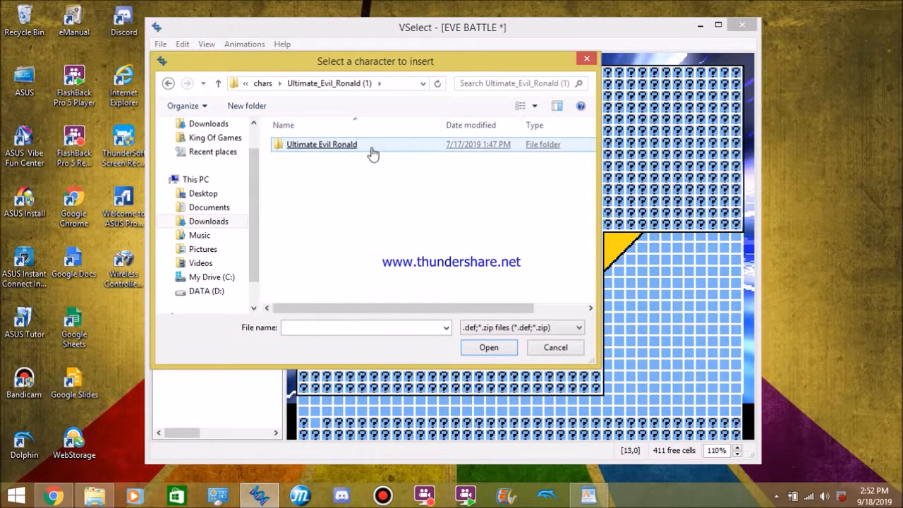
pyautogui.doubleClick(320, 144)
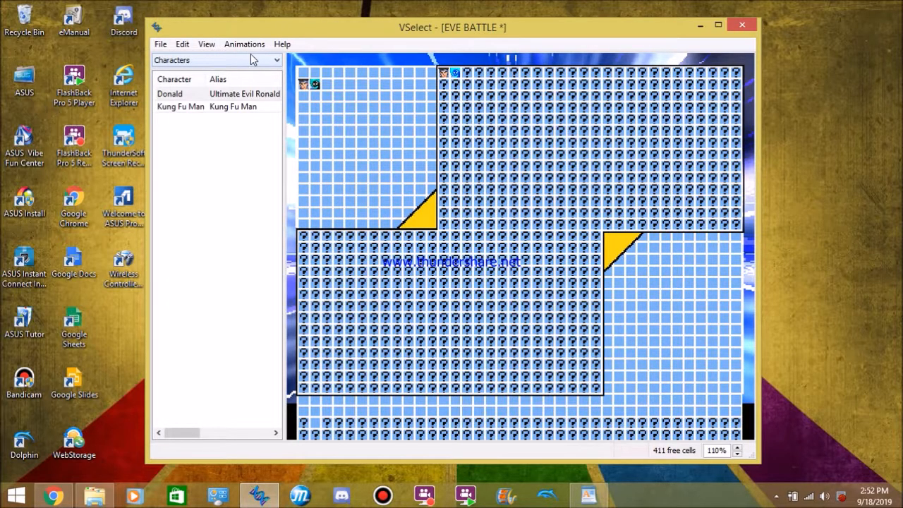
pyautogui.moveTo(274, 72)
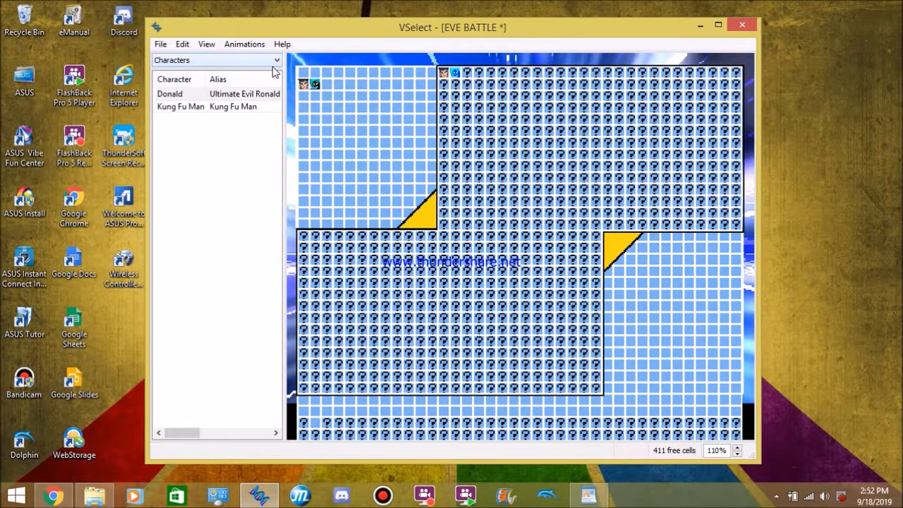
pyautogui.moveTo(179, 233)
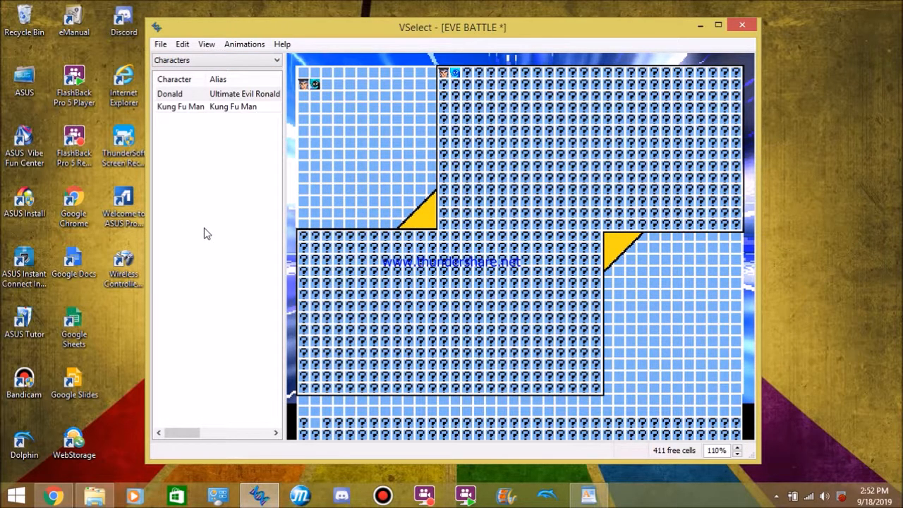
pyautogui.moveTo(246, 71)
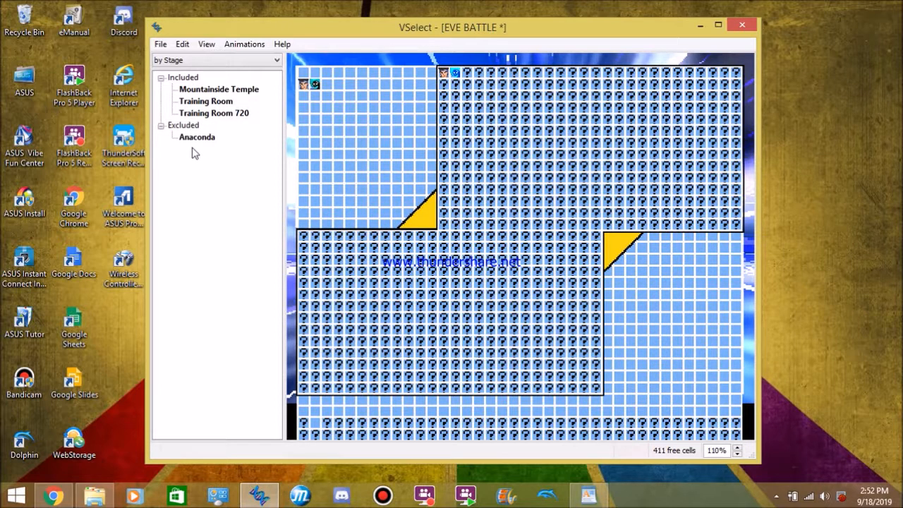
pyautogui.moveTo(195, 277)
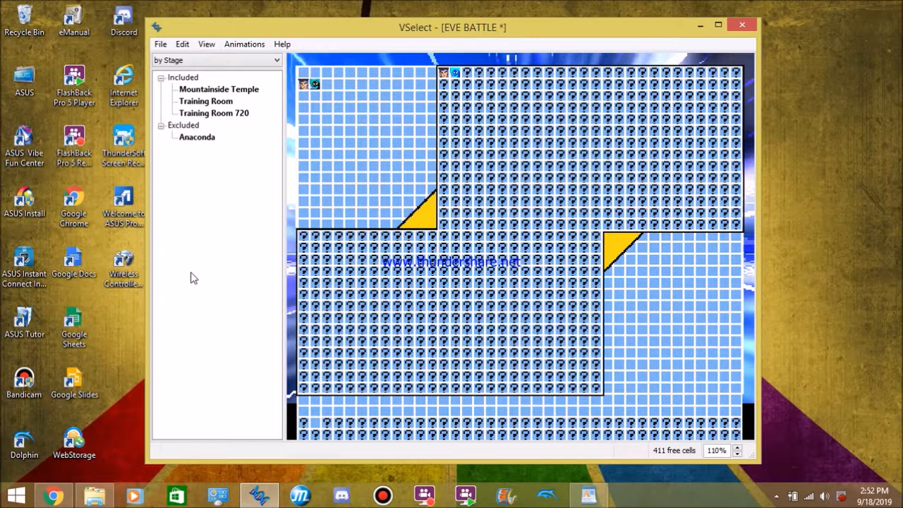
pyautogui.moveTo(221, 212)
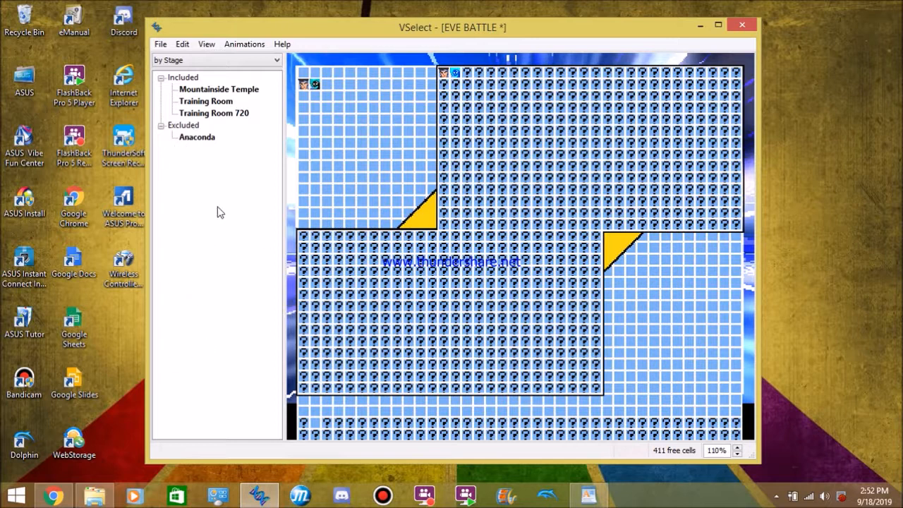
pyautogui.moveTo(208, 148)
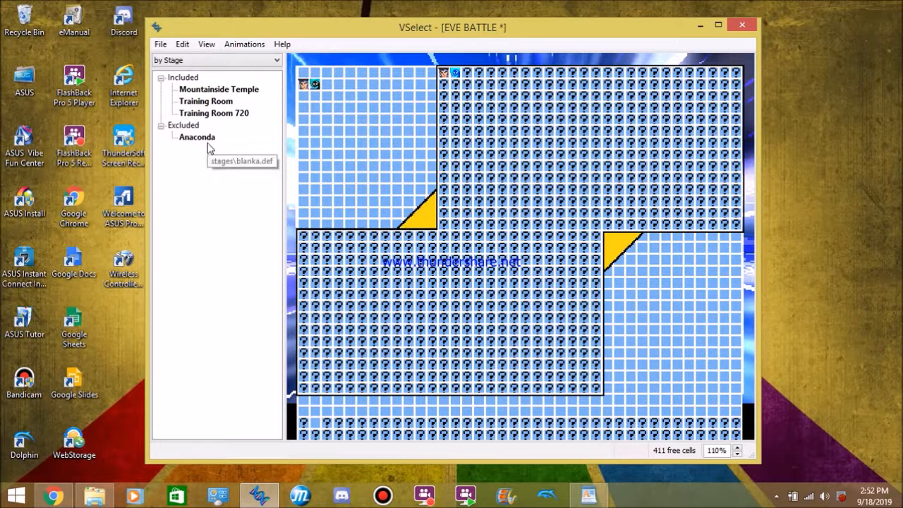
pyautogui.moveTo(197, 137)
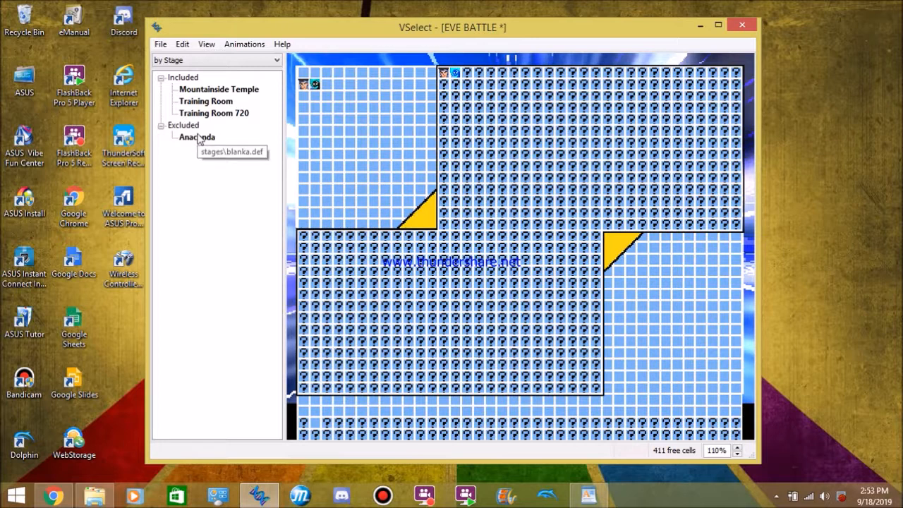
pyautogui.moveTo(212, 182)
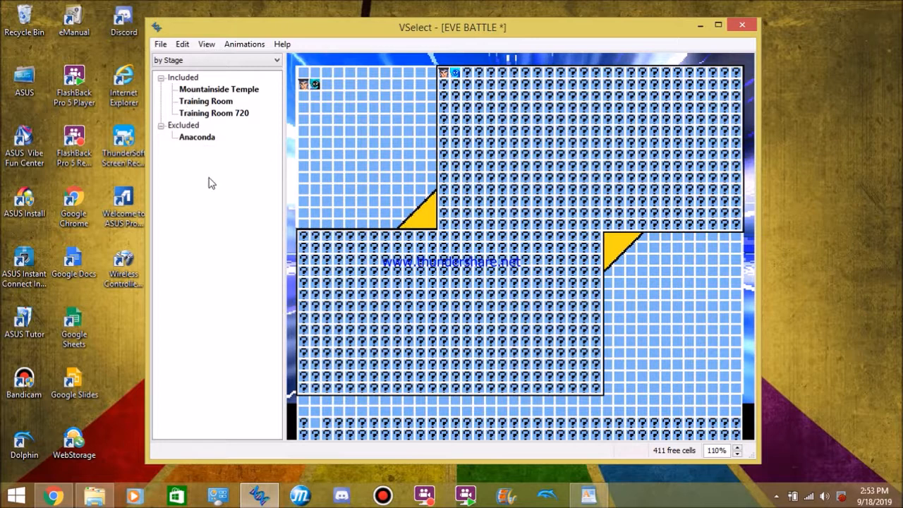
pyautogui.moveTo(204, 147)
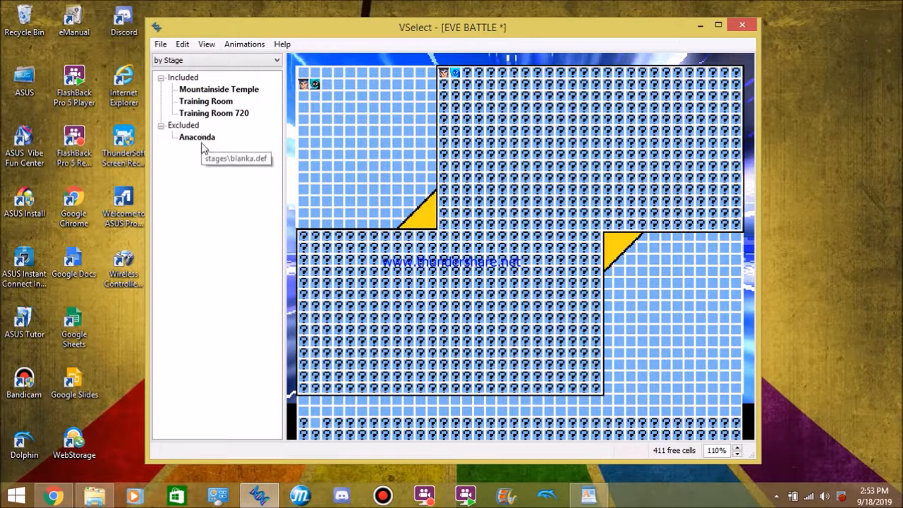
# Step: Move the Anaconda stage from Excluded into the included stages
pyautogui.rightClick(197, 137)
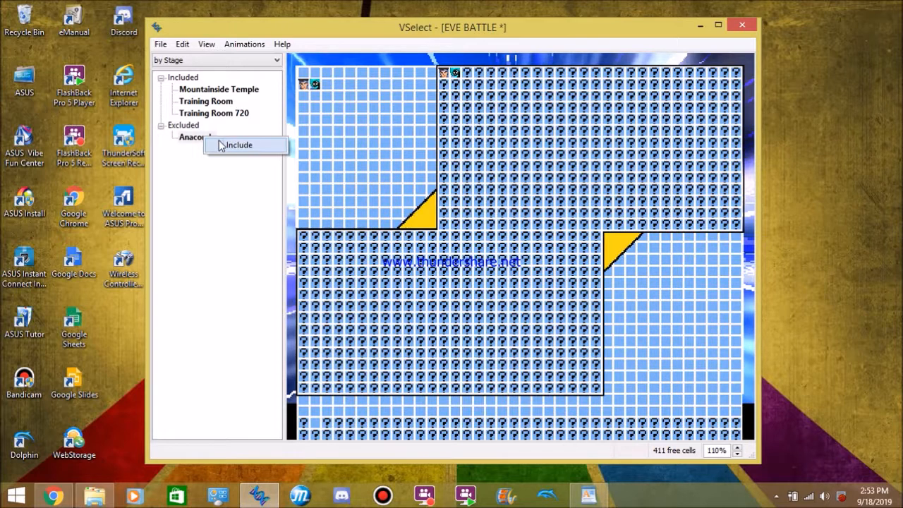
pyautogui.click(239, 144)
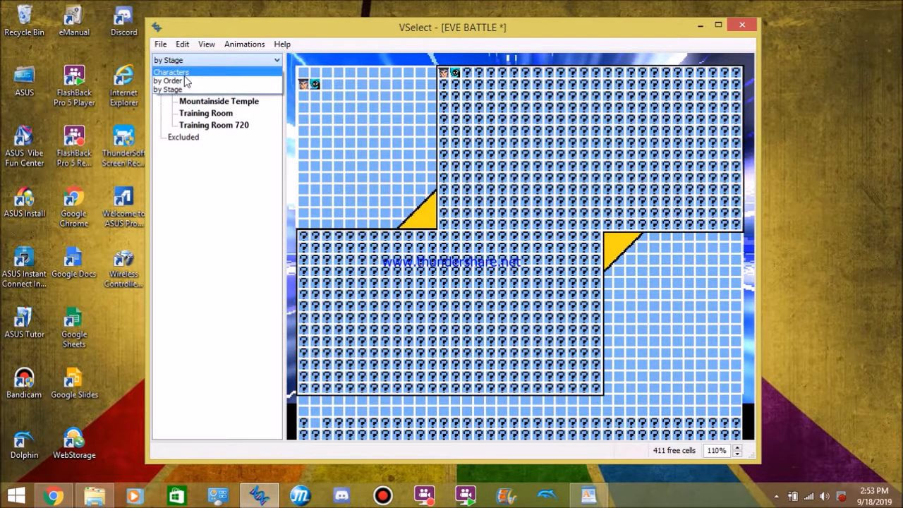
# Step: List the roster by Characters again and save the EVE BATTLE select screen via File > Save
pyautogui.click(171, 72)
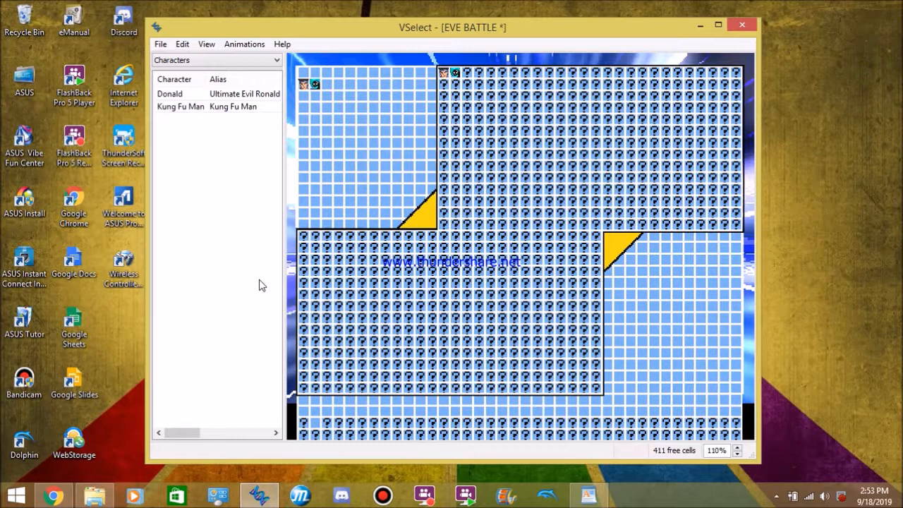
pyautogui.click(160, 43)
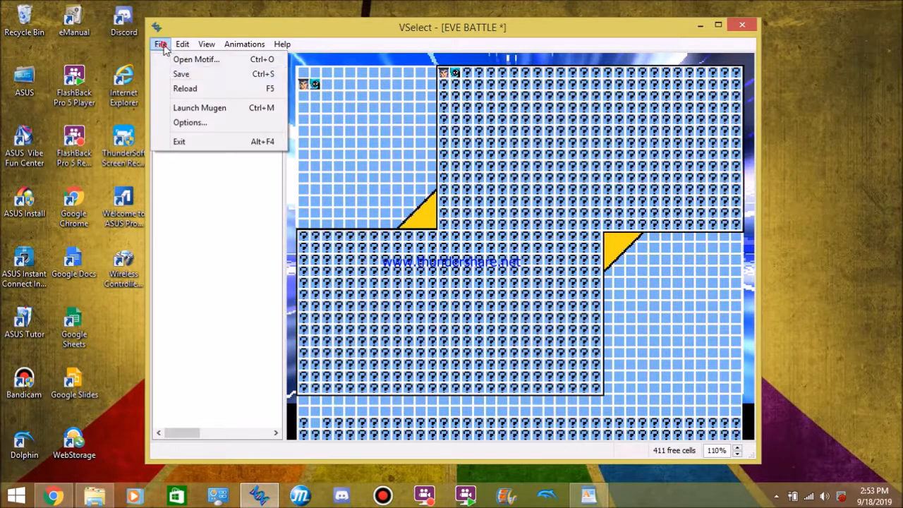
pyautogui.click(160, 44)
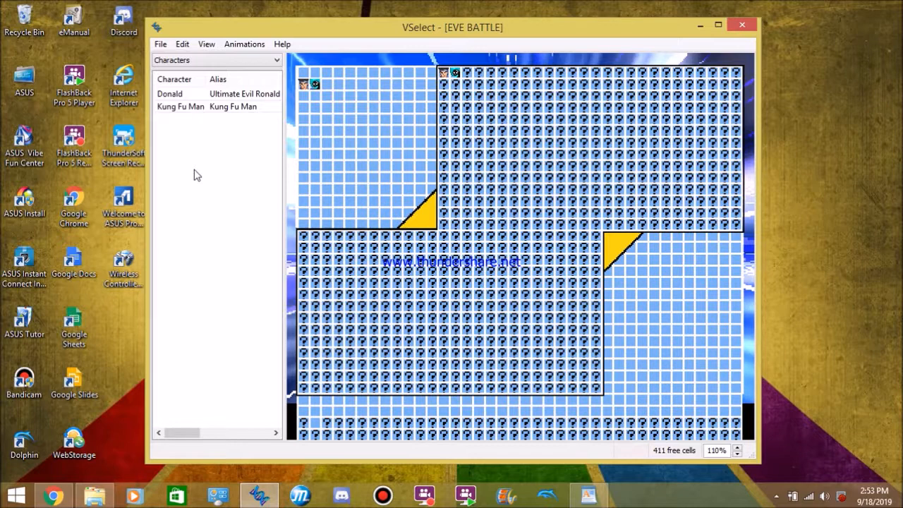
pyautogui.moveTo(700, 26)
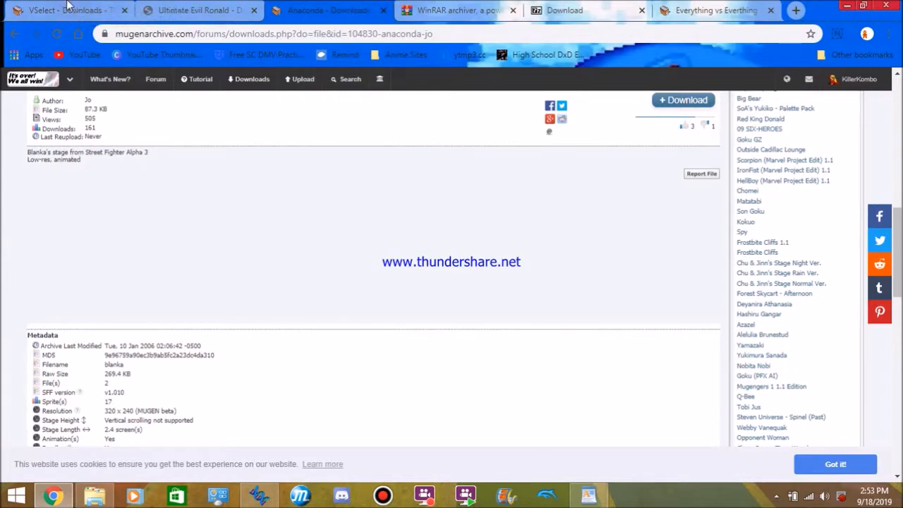
# Step: Review the Chrome download tabs through Everything vs Everthing, then minimize the browser
pyautogui.click(67, 10)
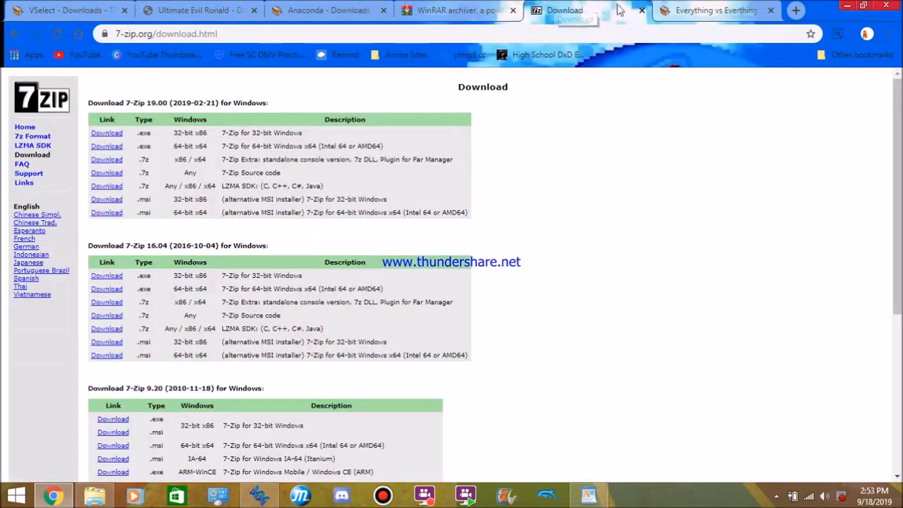
pyautogui.click(715, 10)
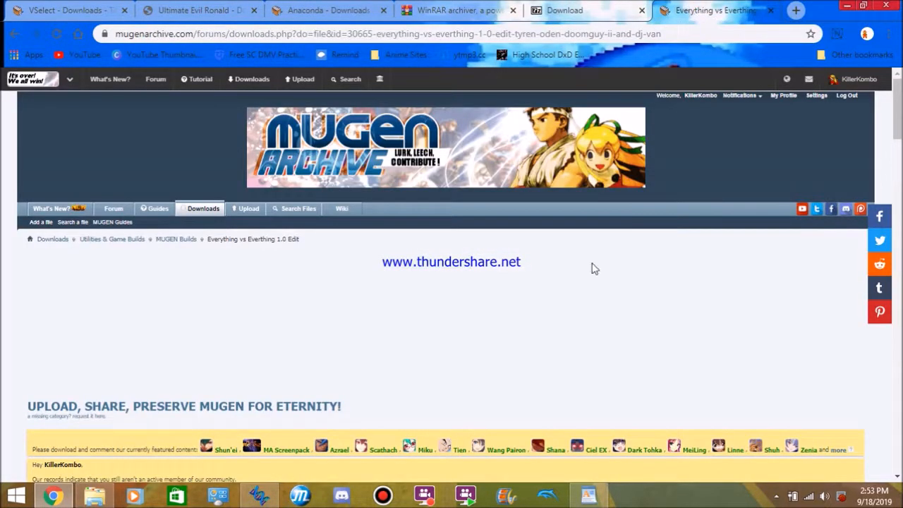
pyautogui.scroll(-3)
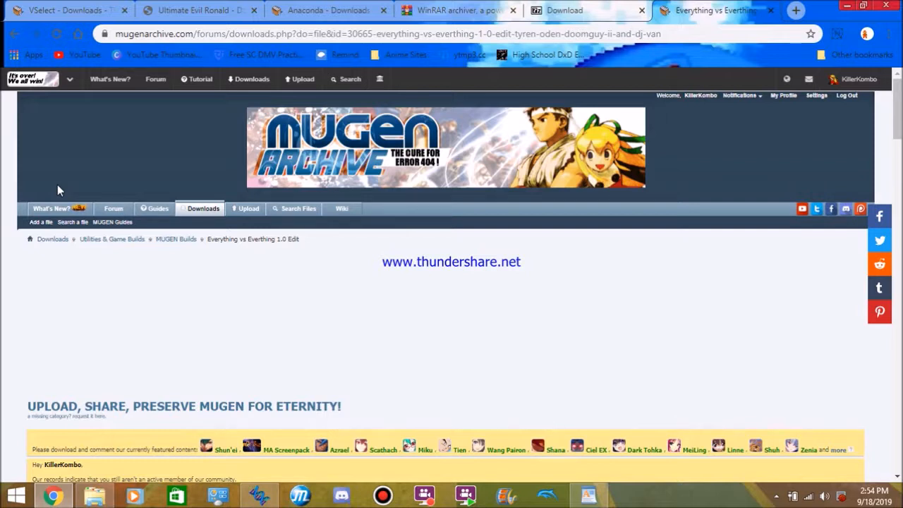
pyautogui.moveTo(536, 343)
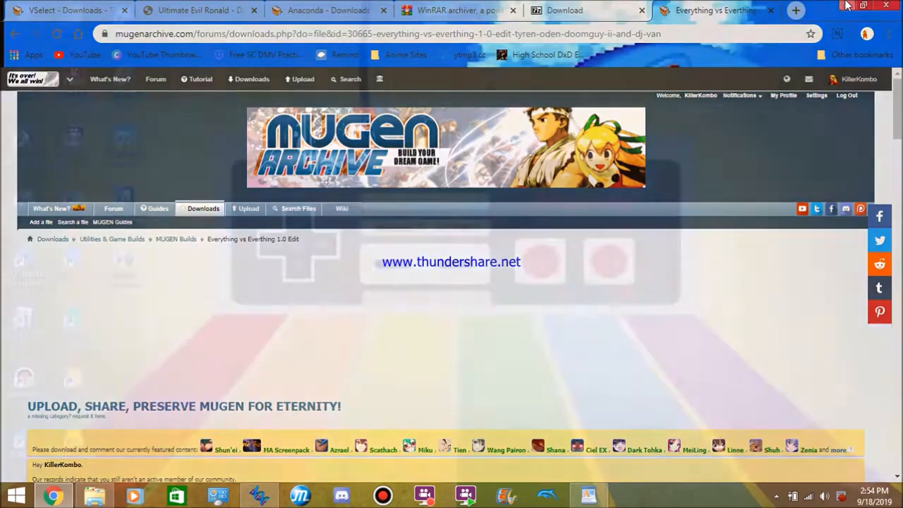
pyautogui.click(864, 5)
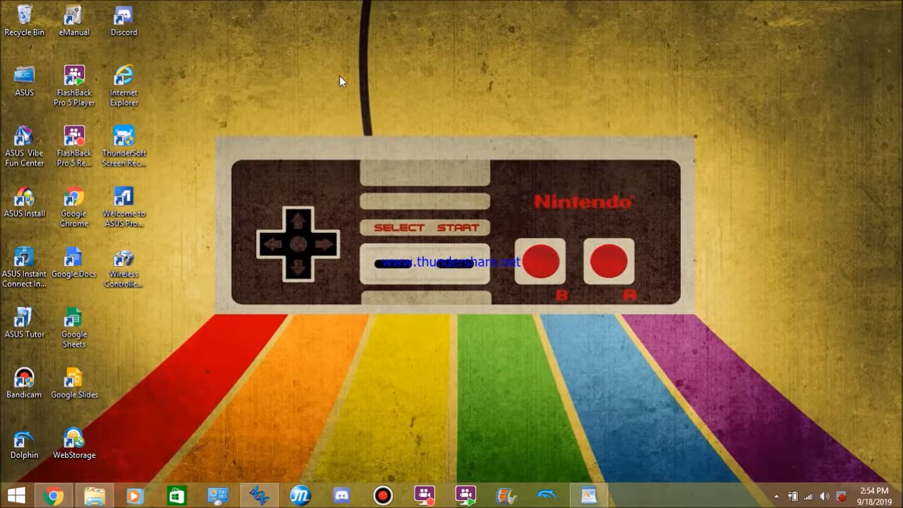